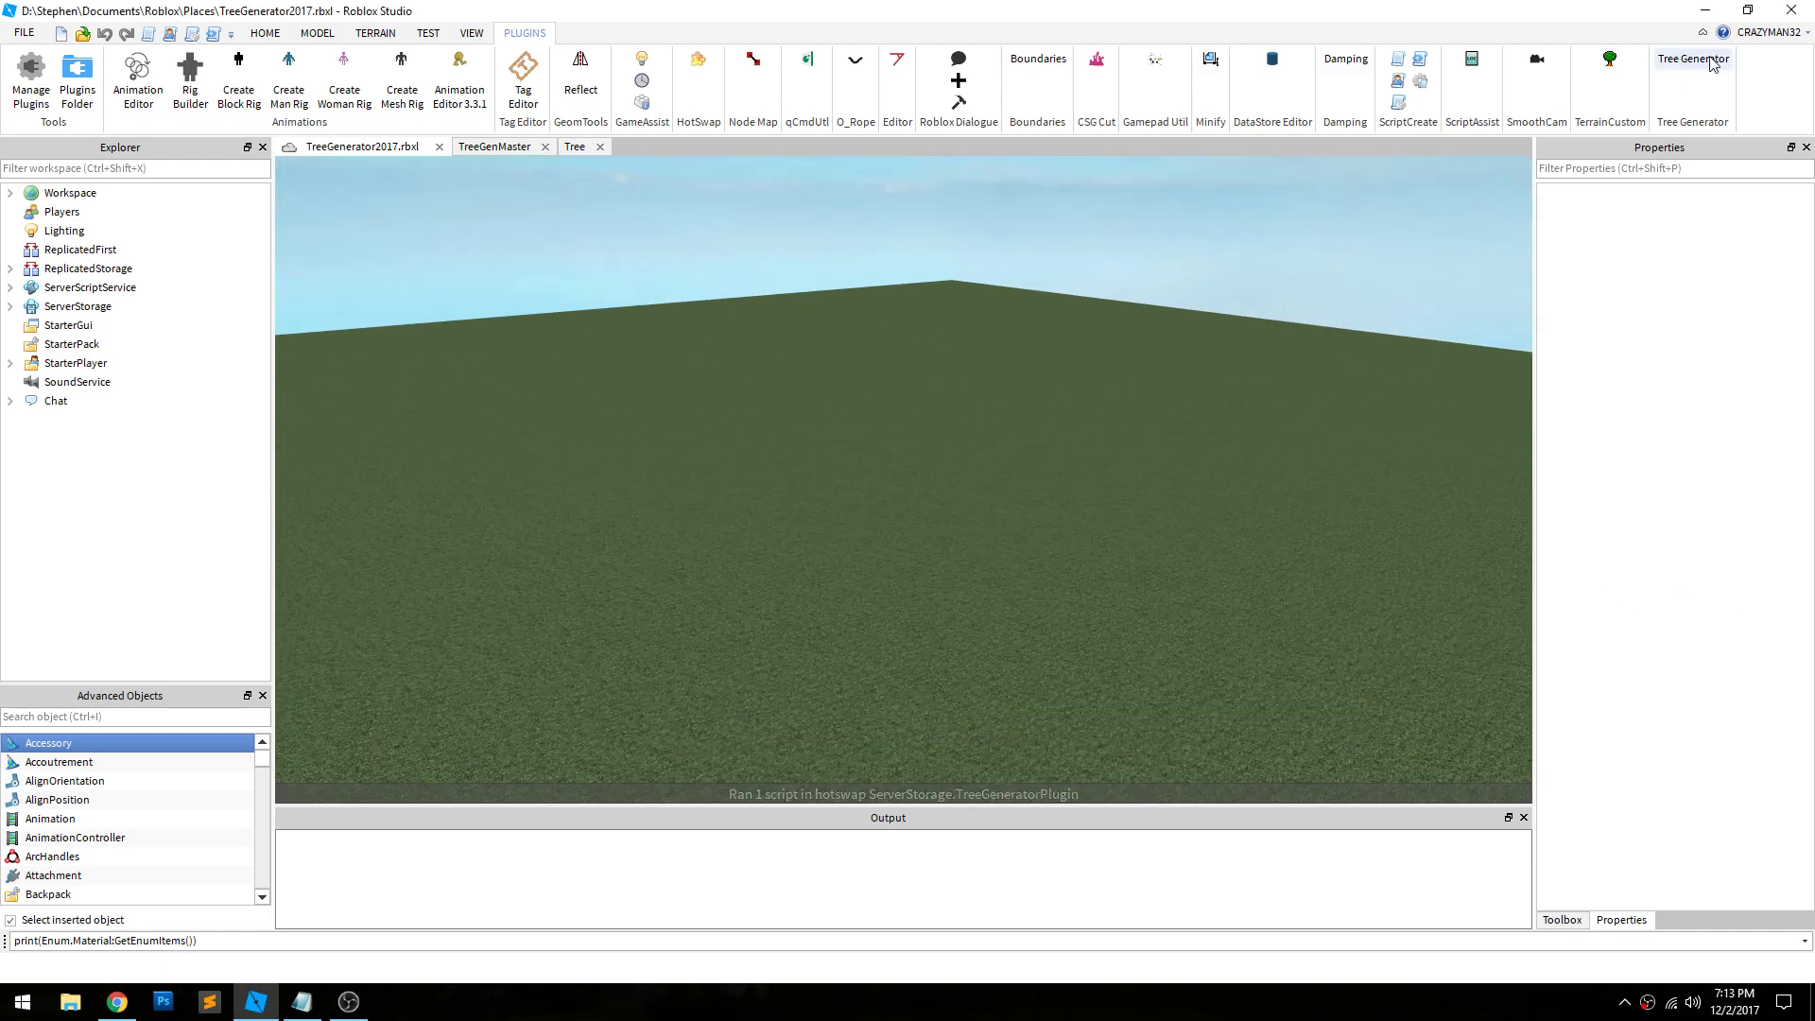
Step: Bring up the Tree Generator settings panel and turn the view across the empty baseplate
click(1690, 59)
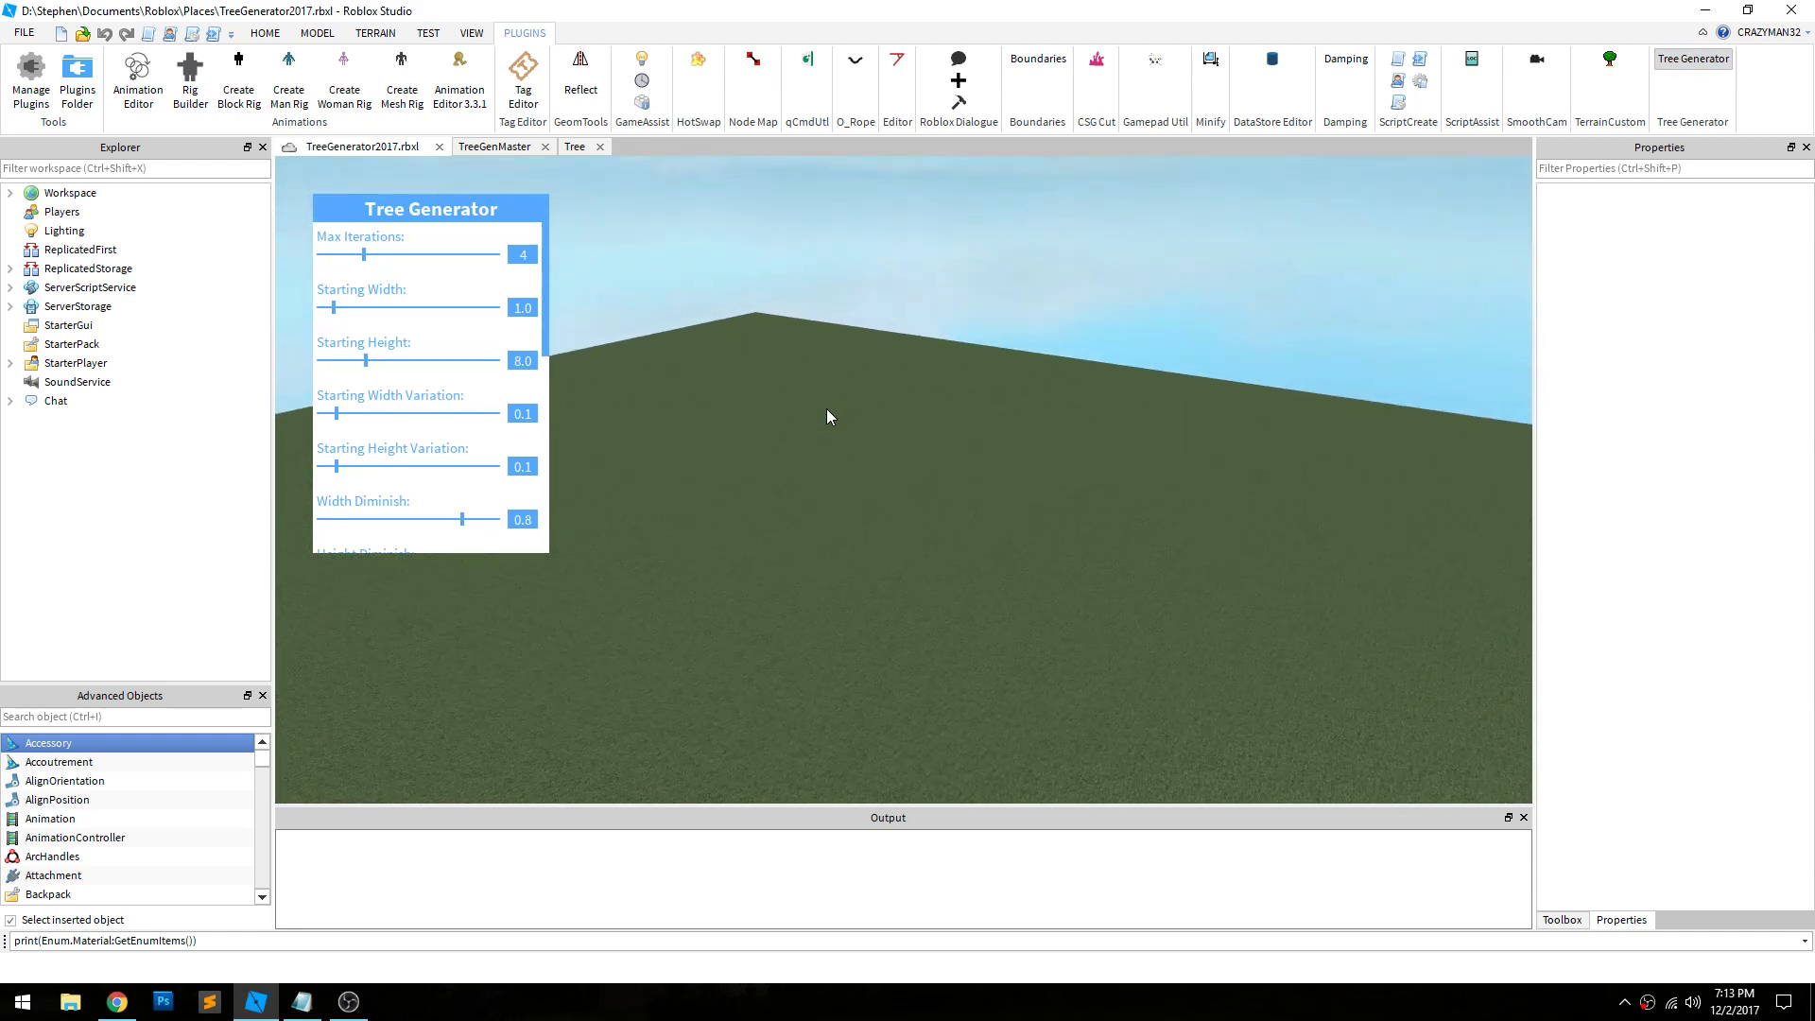
drag(828, 416, 1022, 478)
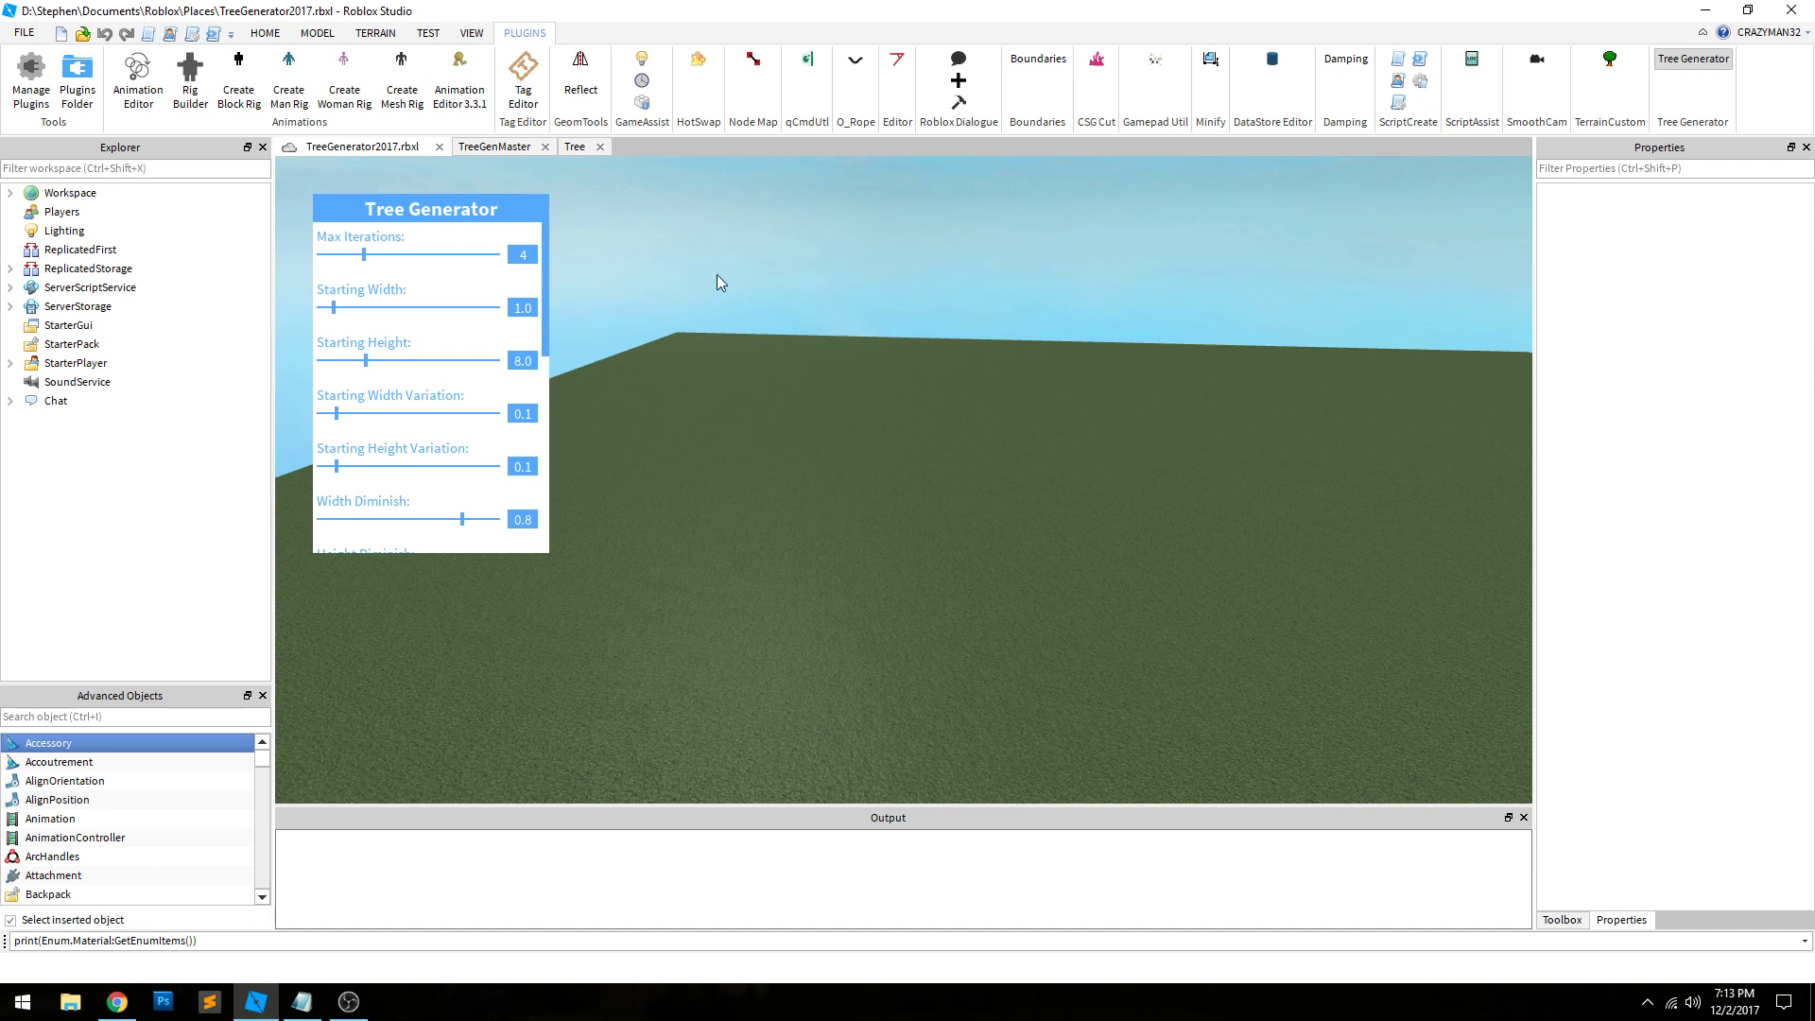
mouse_move(764, 431)
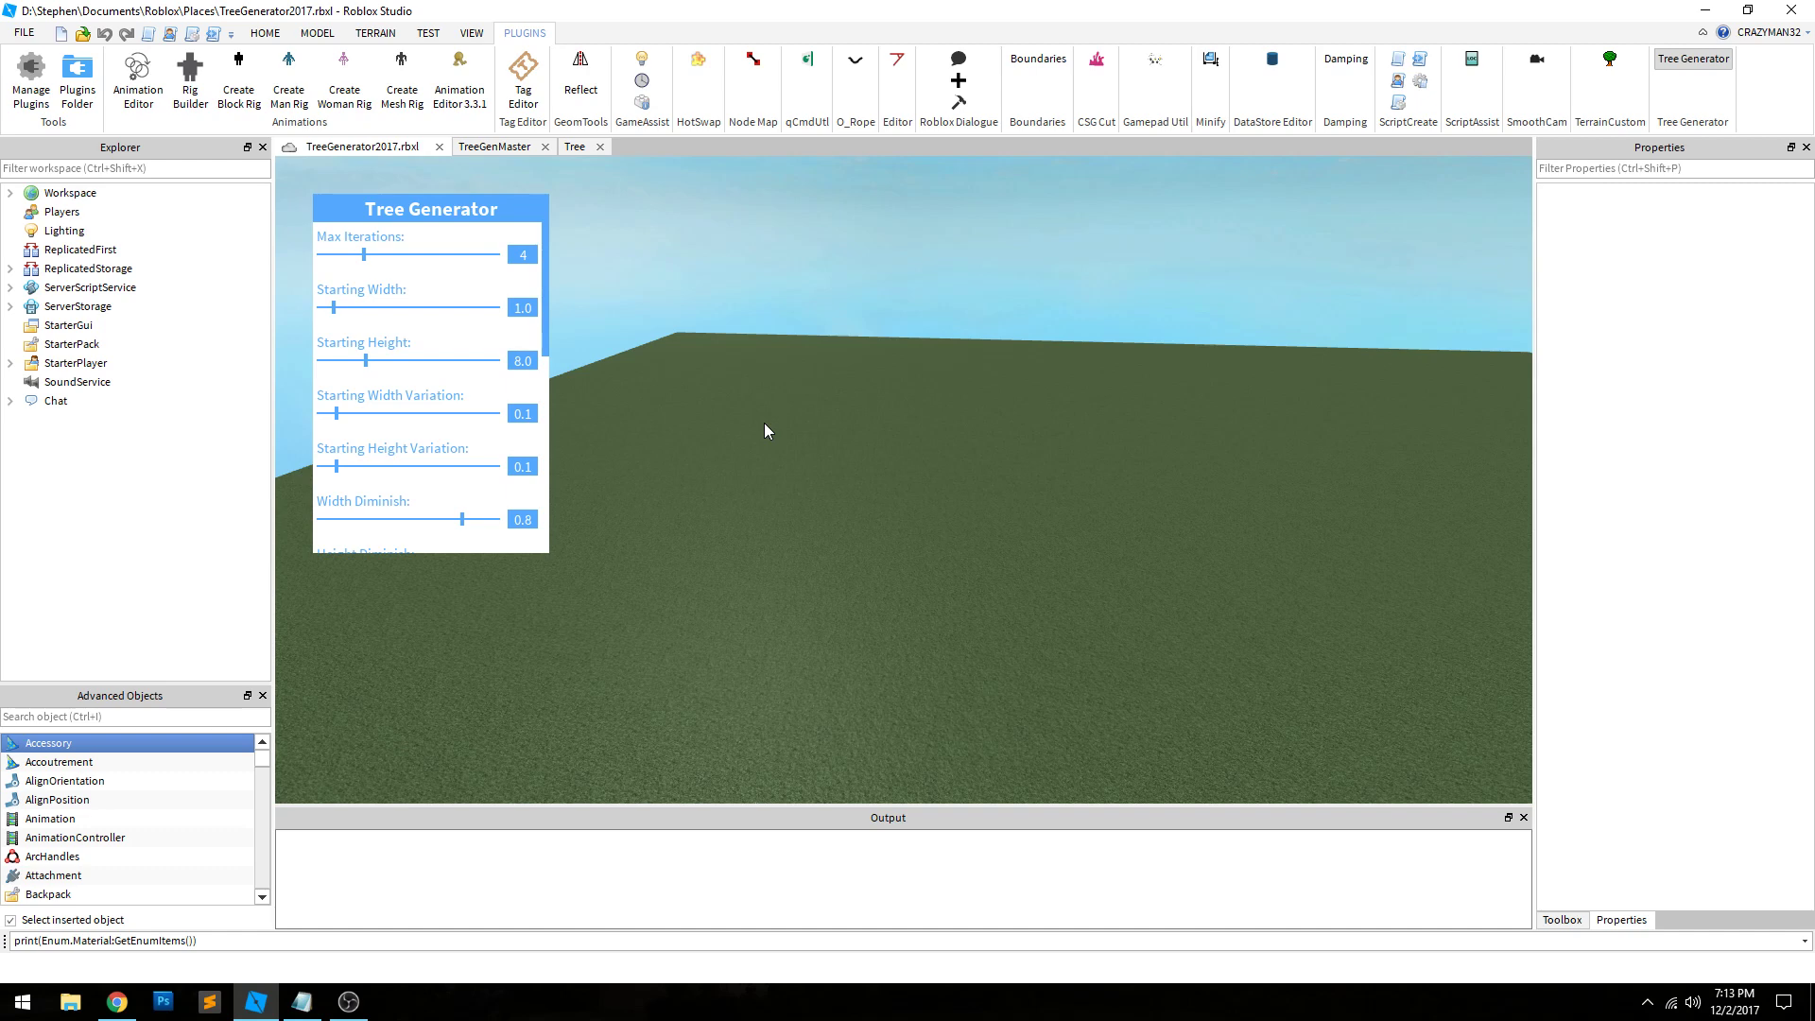
mouse_move(777, 458)
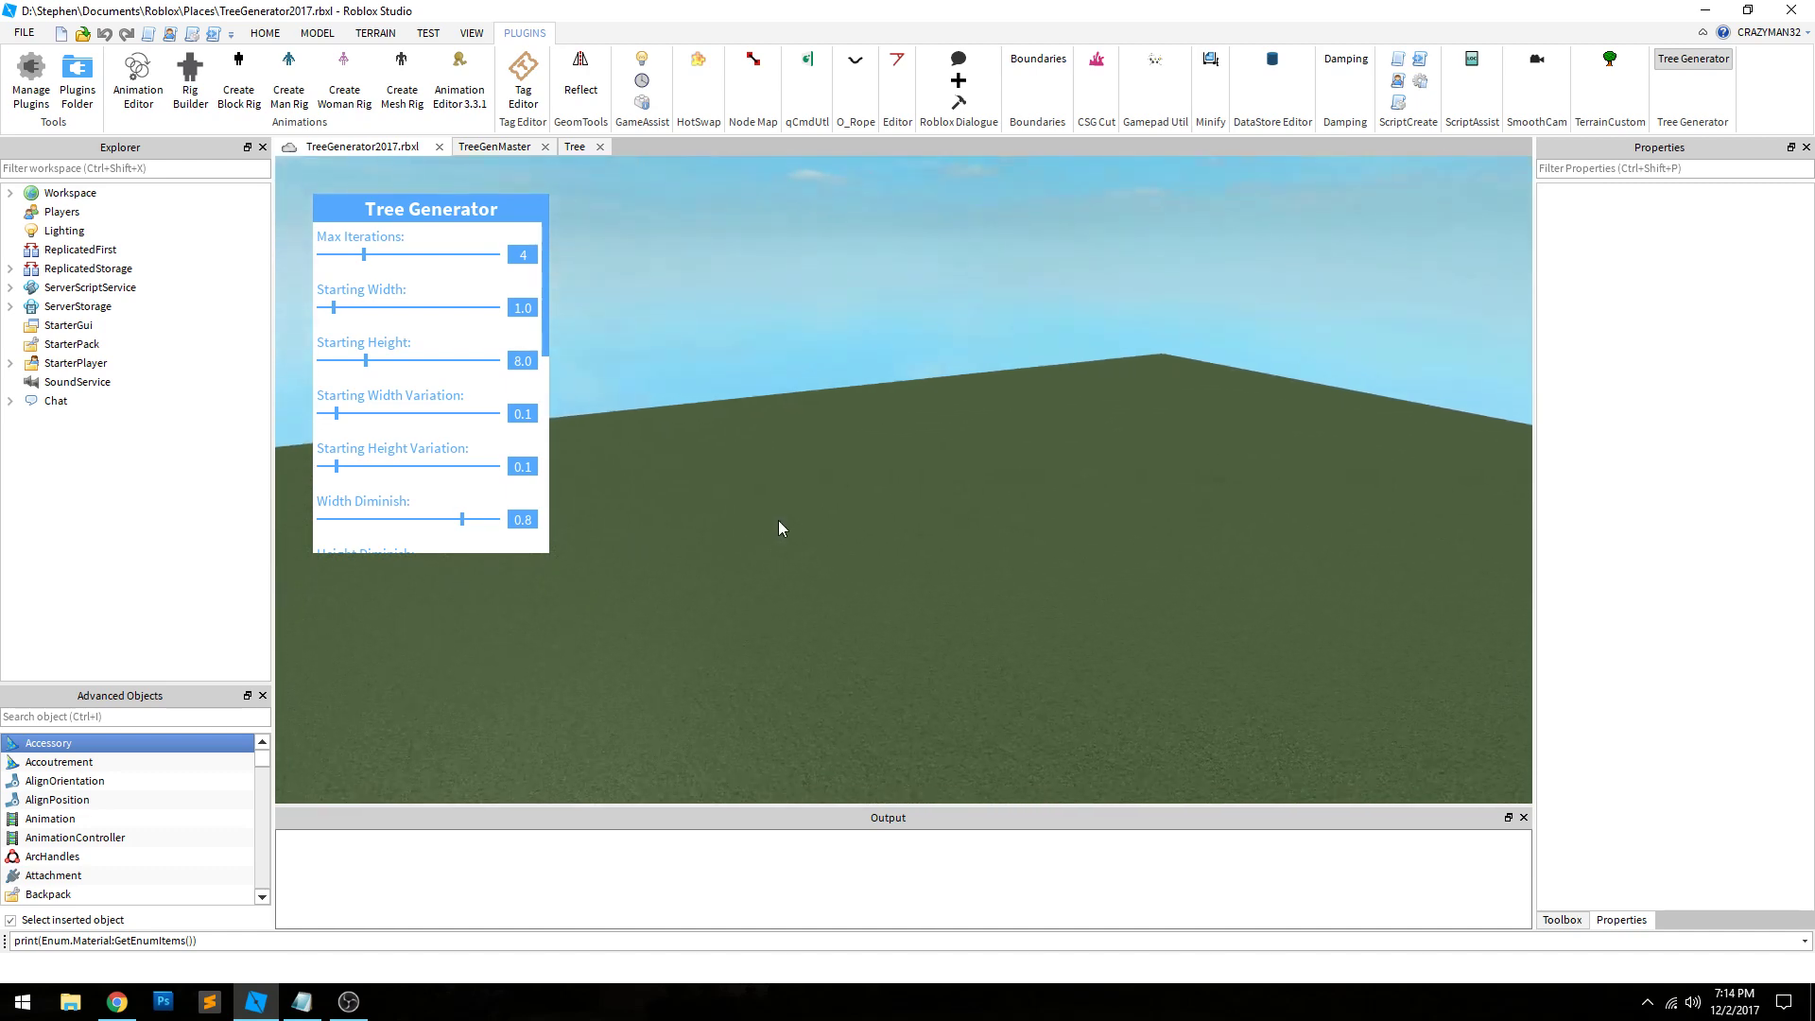
Step: Toggle the Tree Generator panel closed and open again, then scroll its settings down
click(1690, 58)
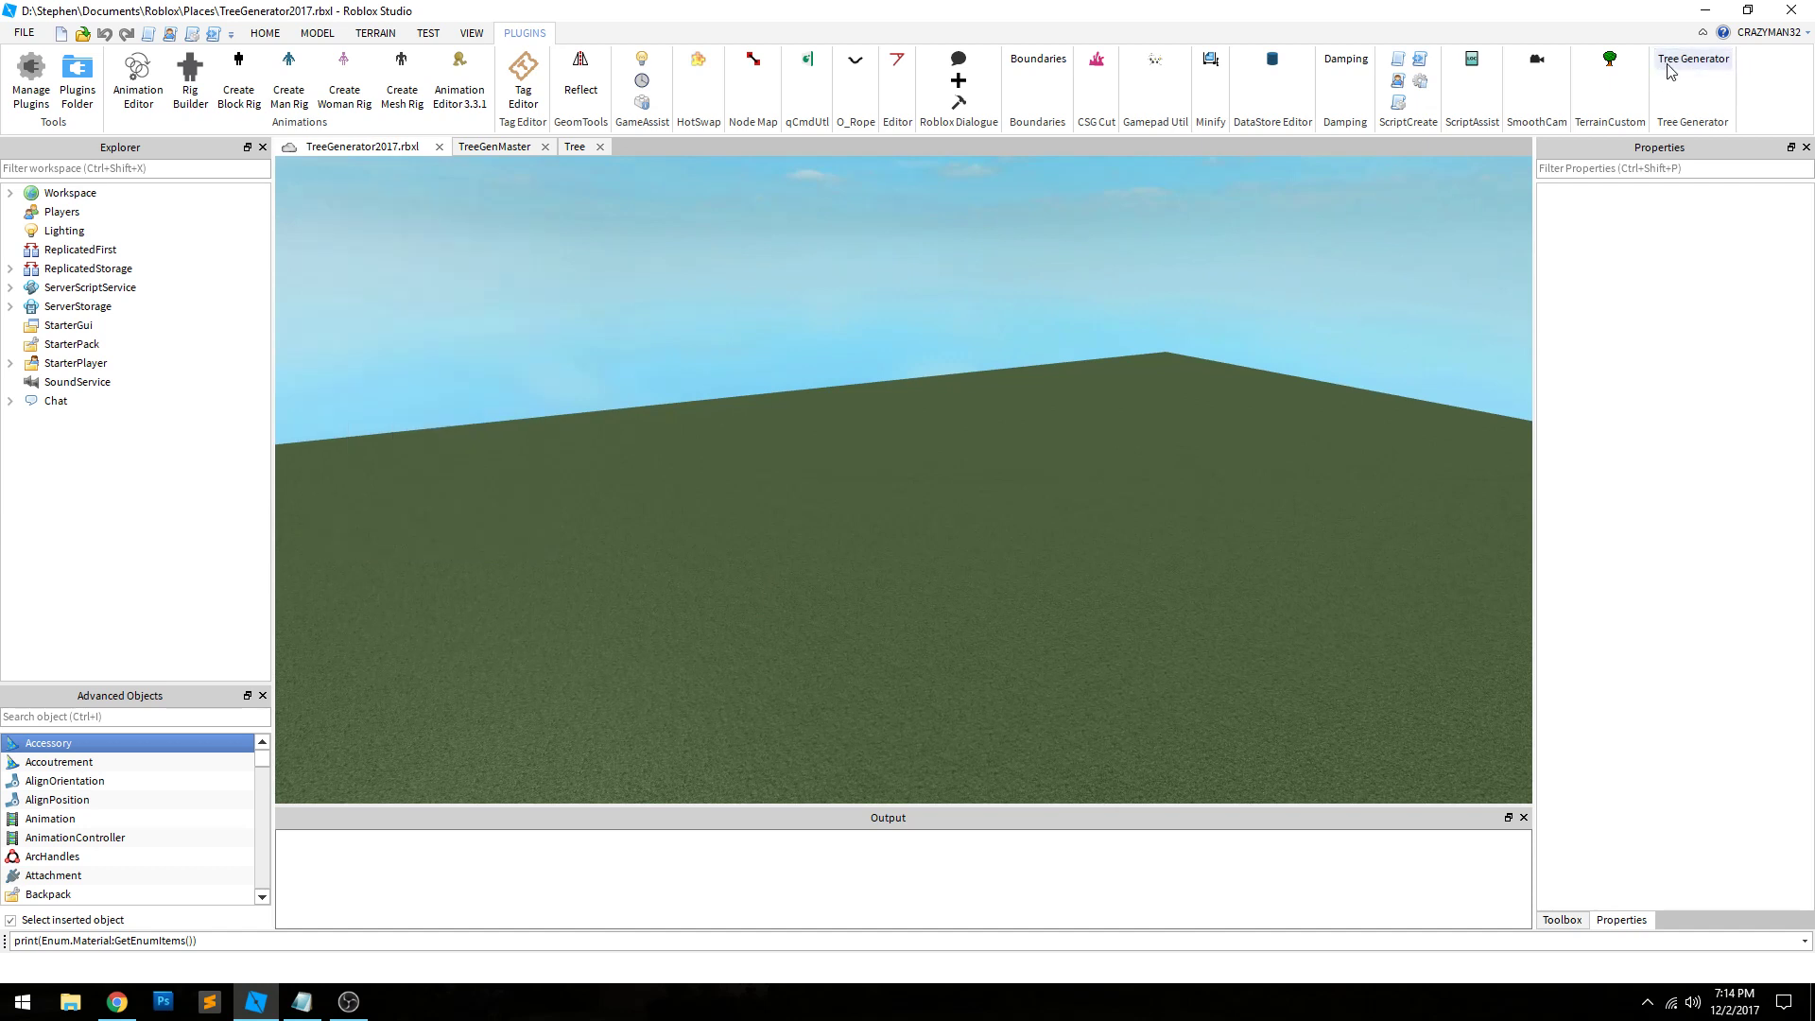
click(1690, 59)
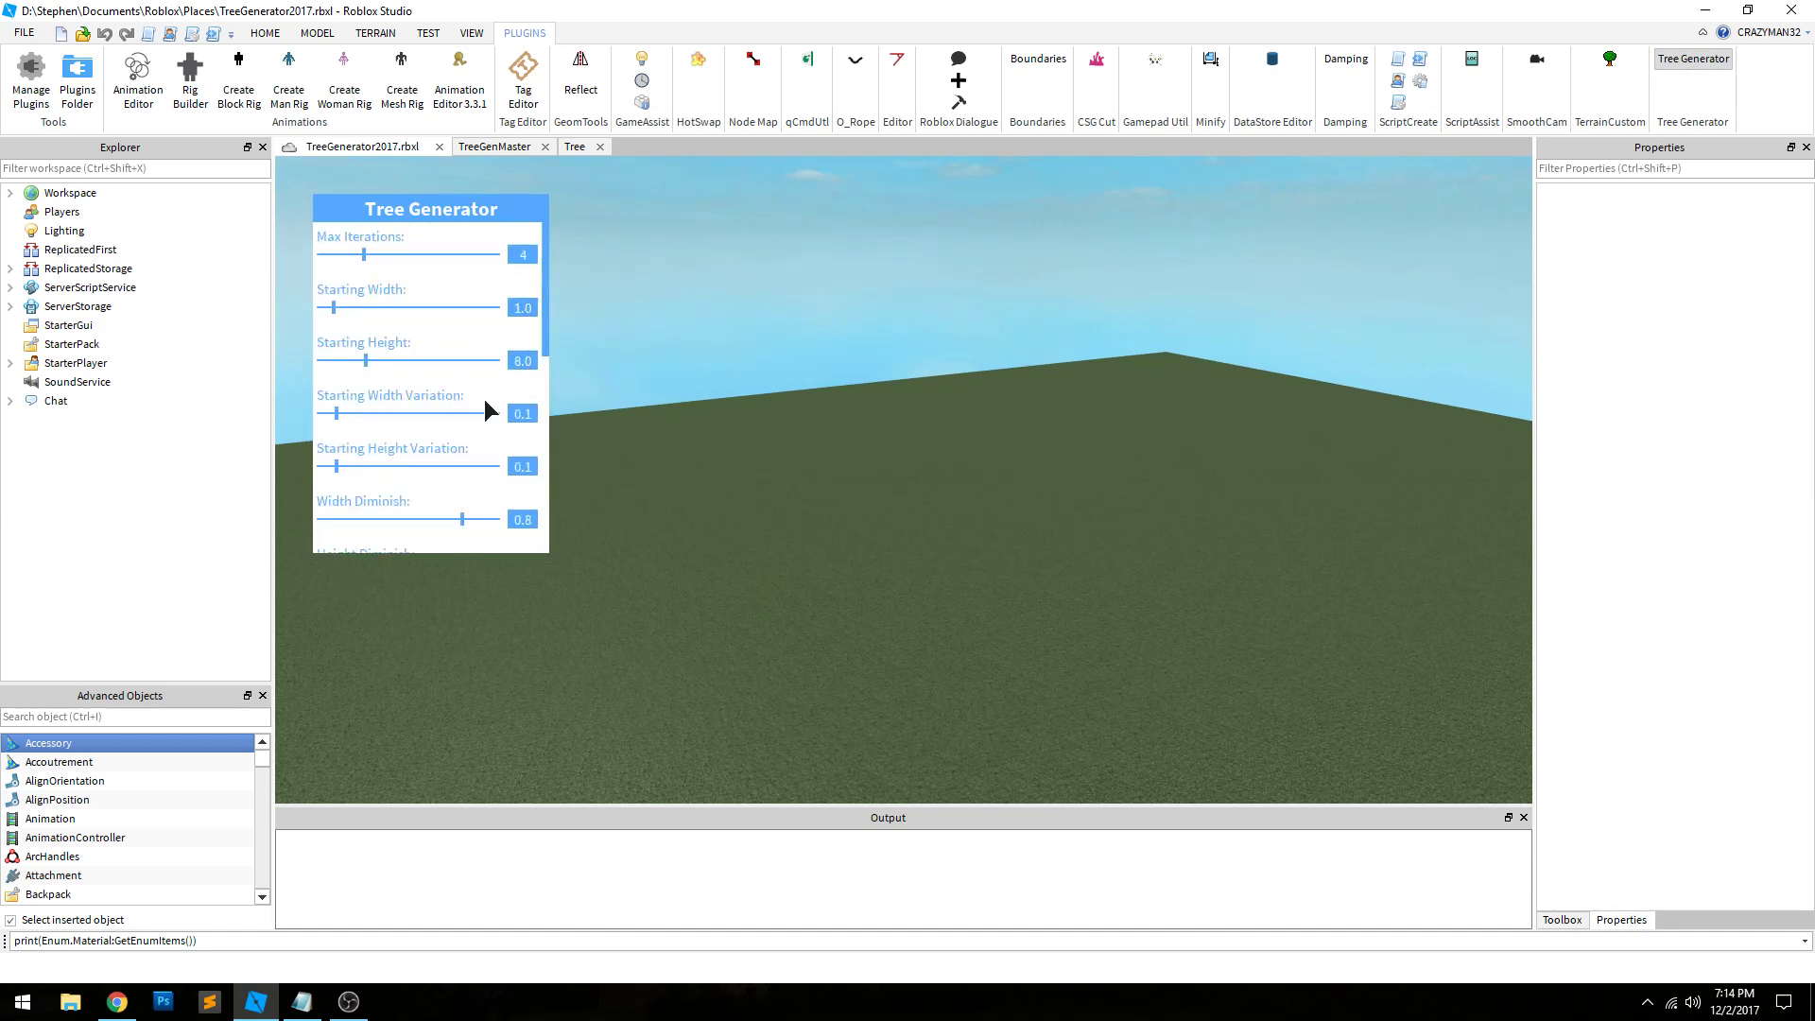
scroll(down, 3)
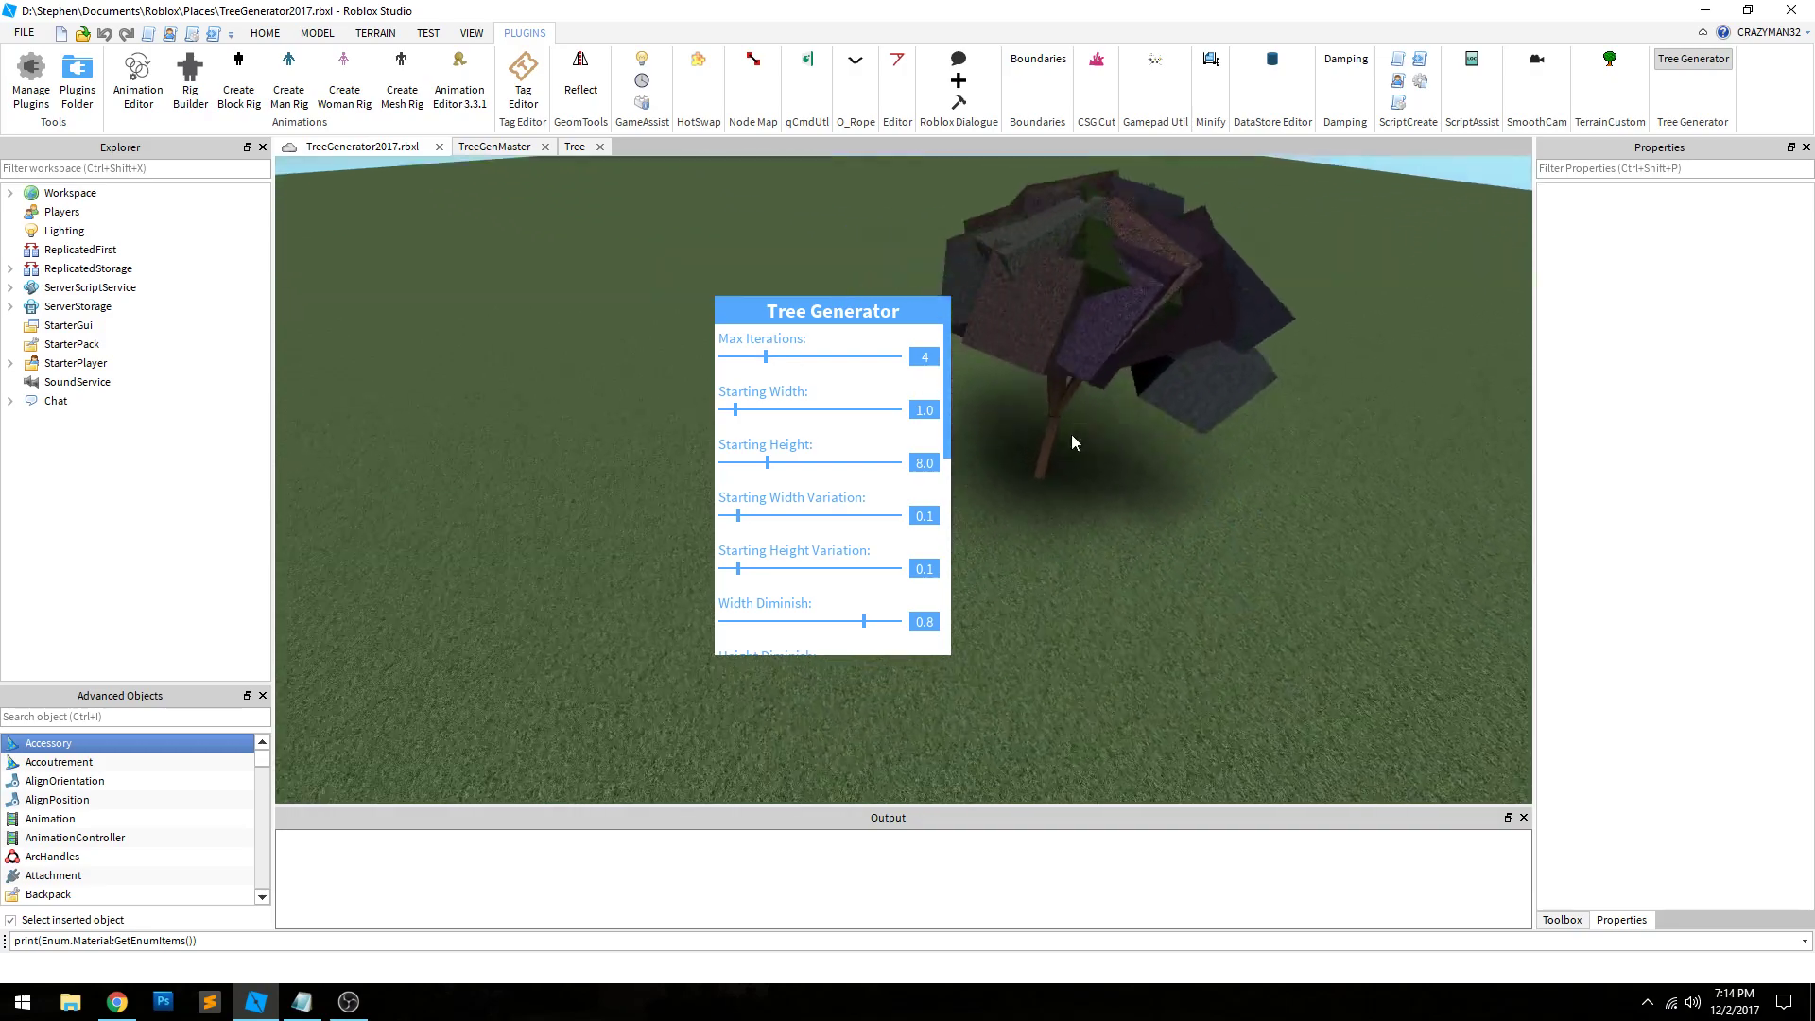
drag(1073, 442, 1081, 422)
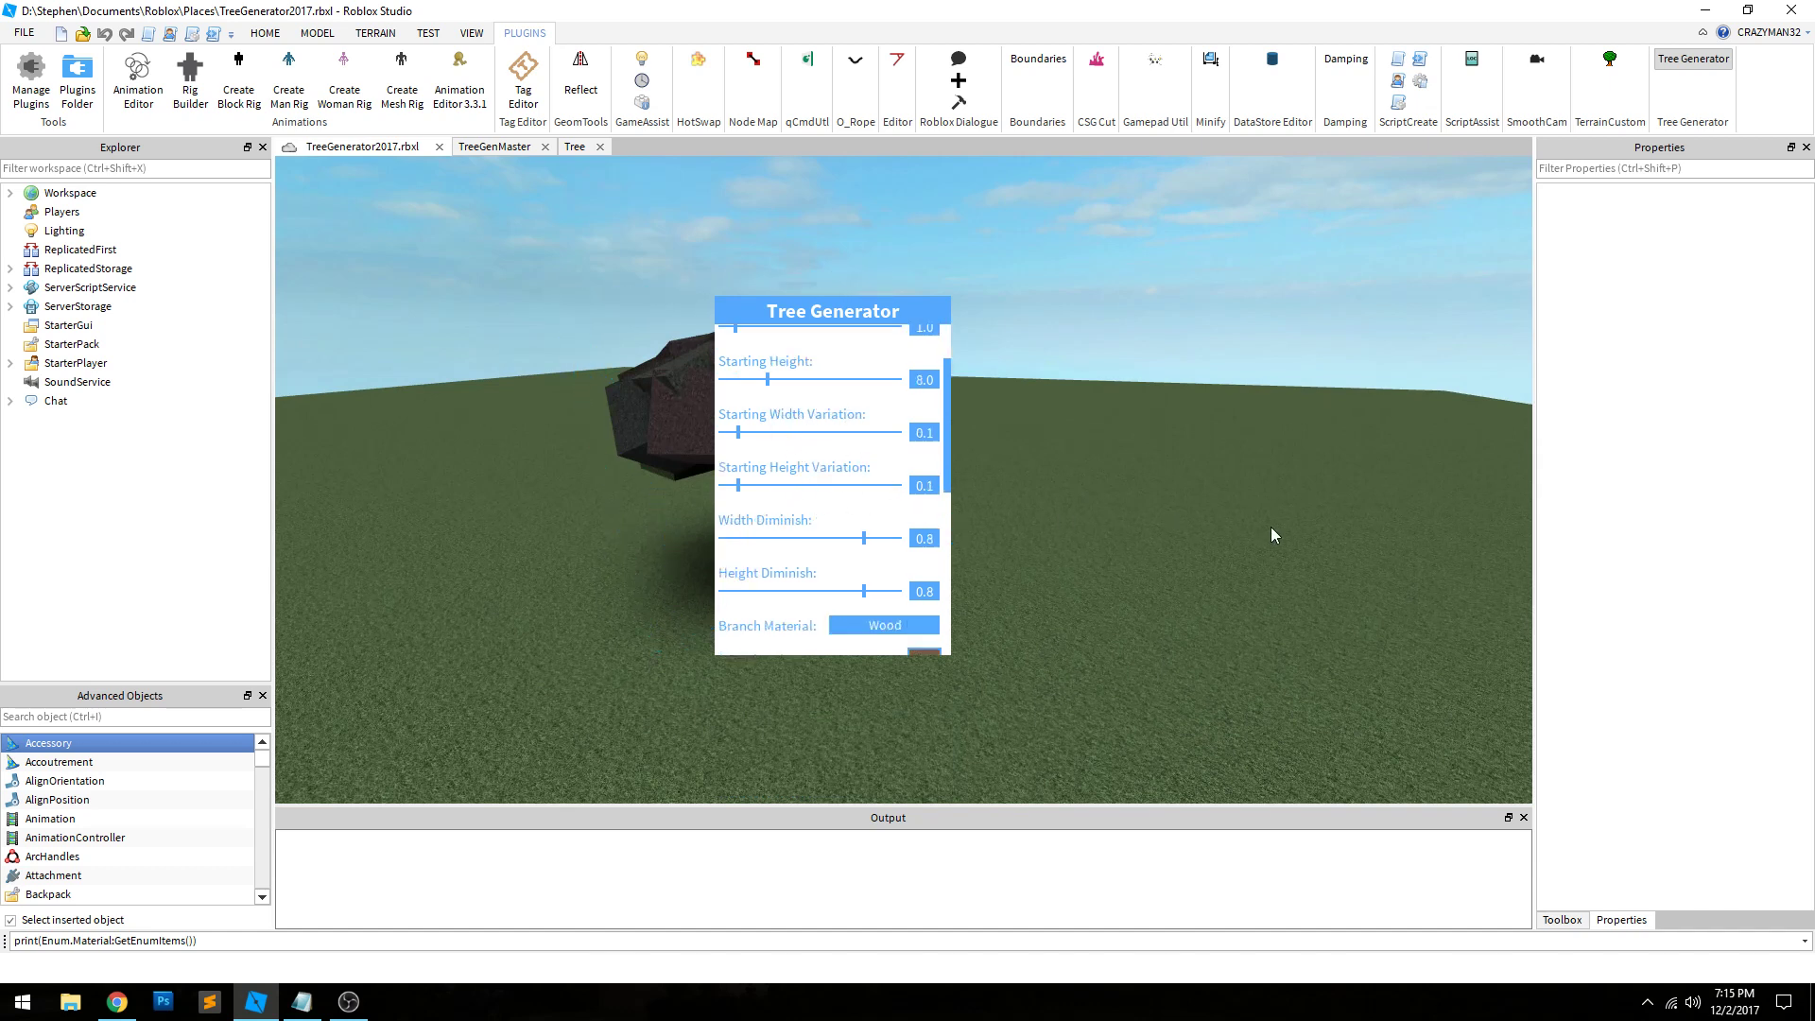
mouse_move(741, 442)
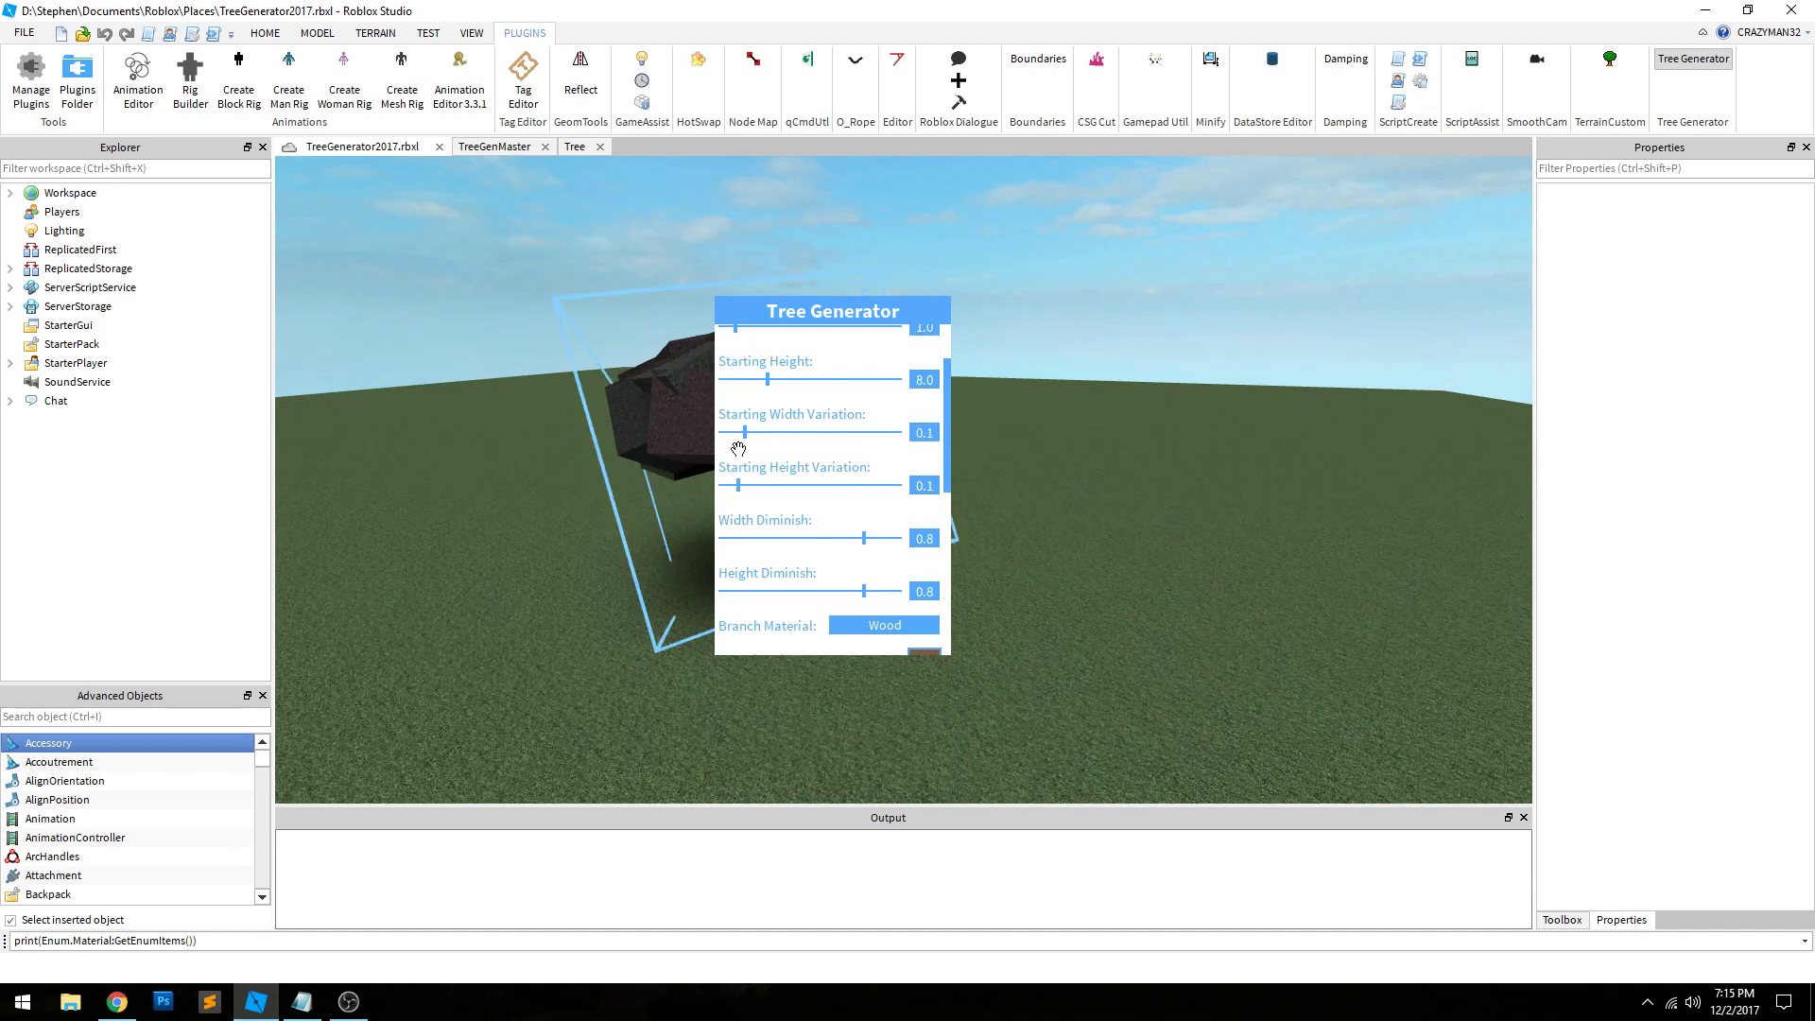
drag(725, 431, 752, 431)
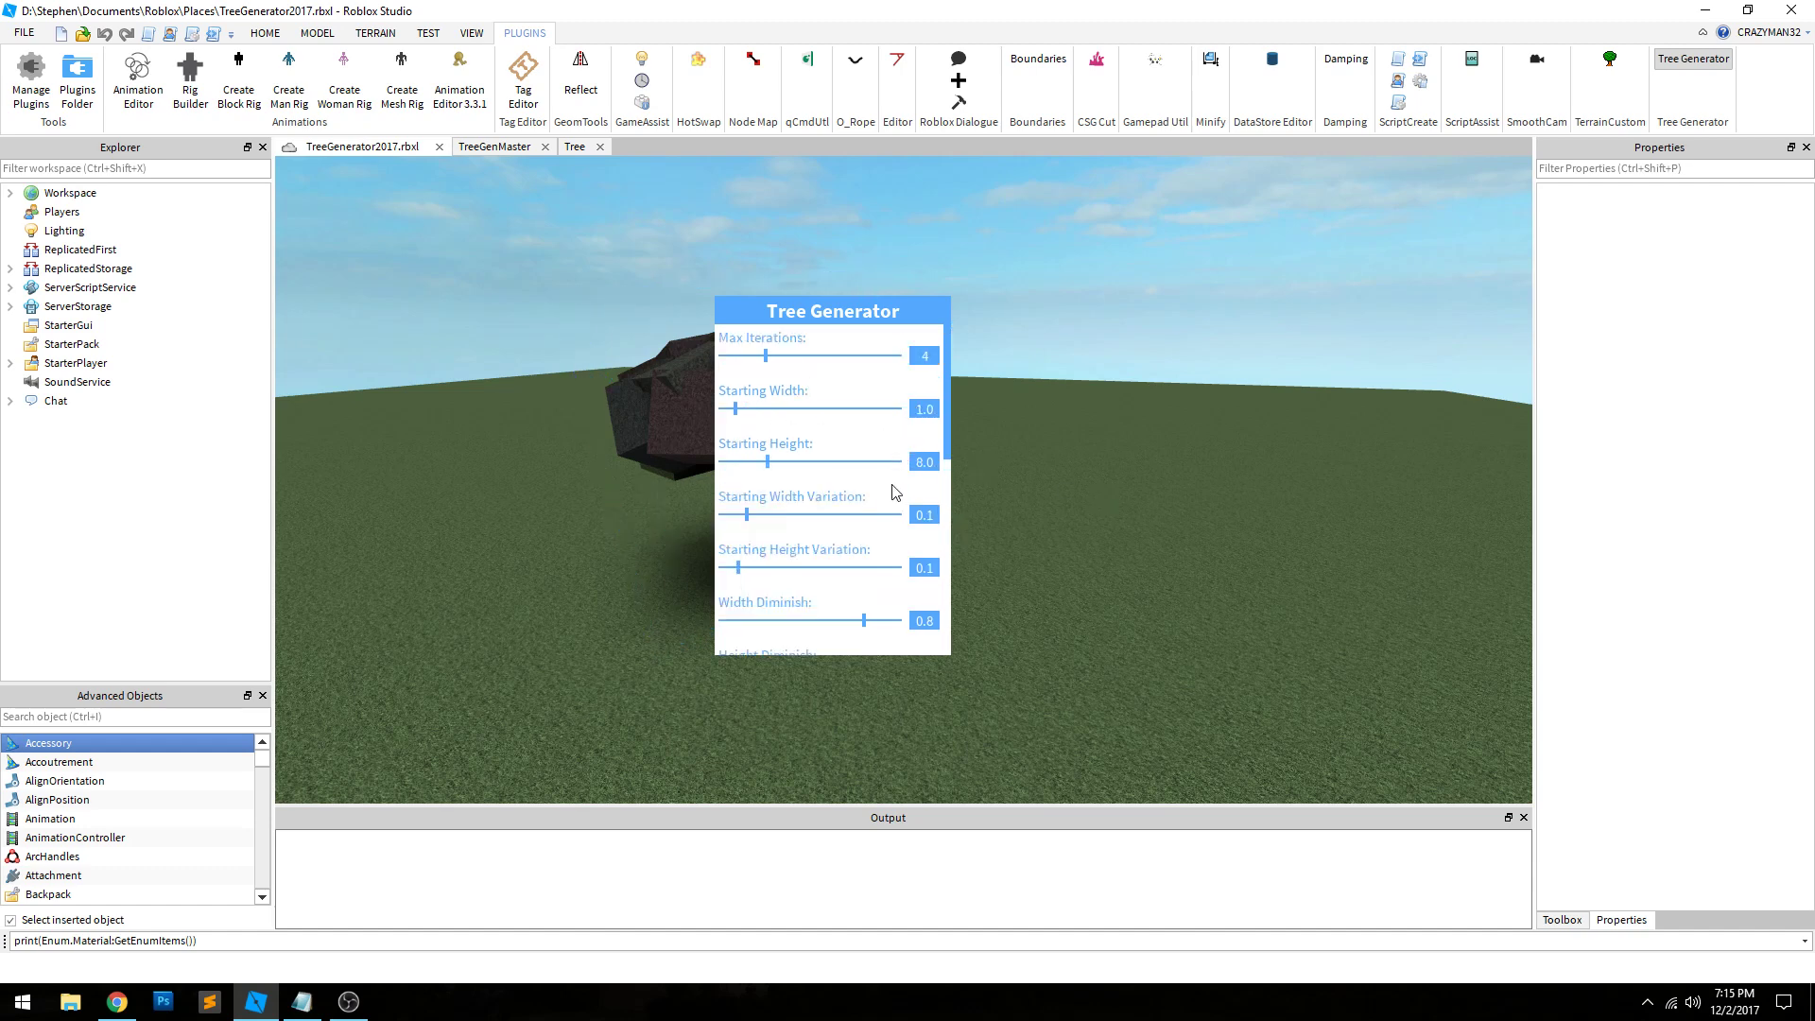
Step: Scroll the panel to the Branch Color and Leaves settings and turn the view over the new trees
scroll(down, 3)
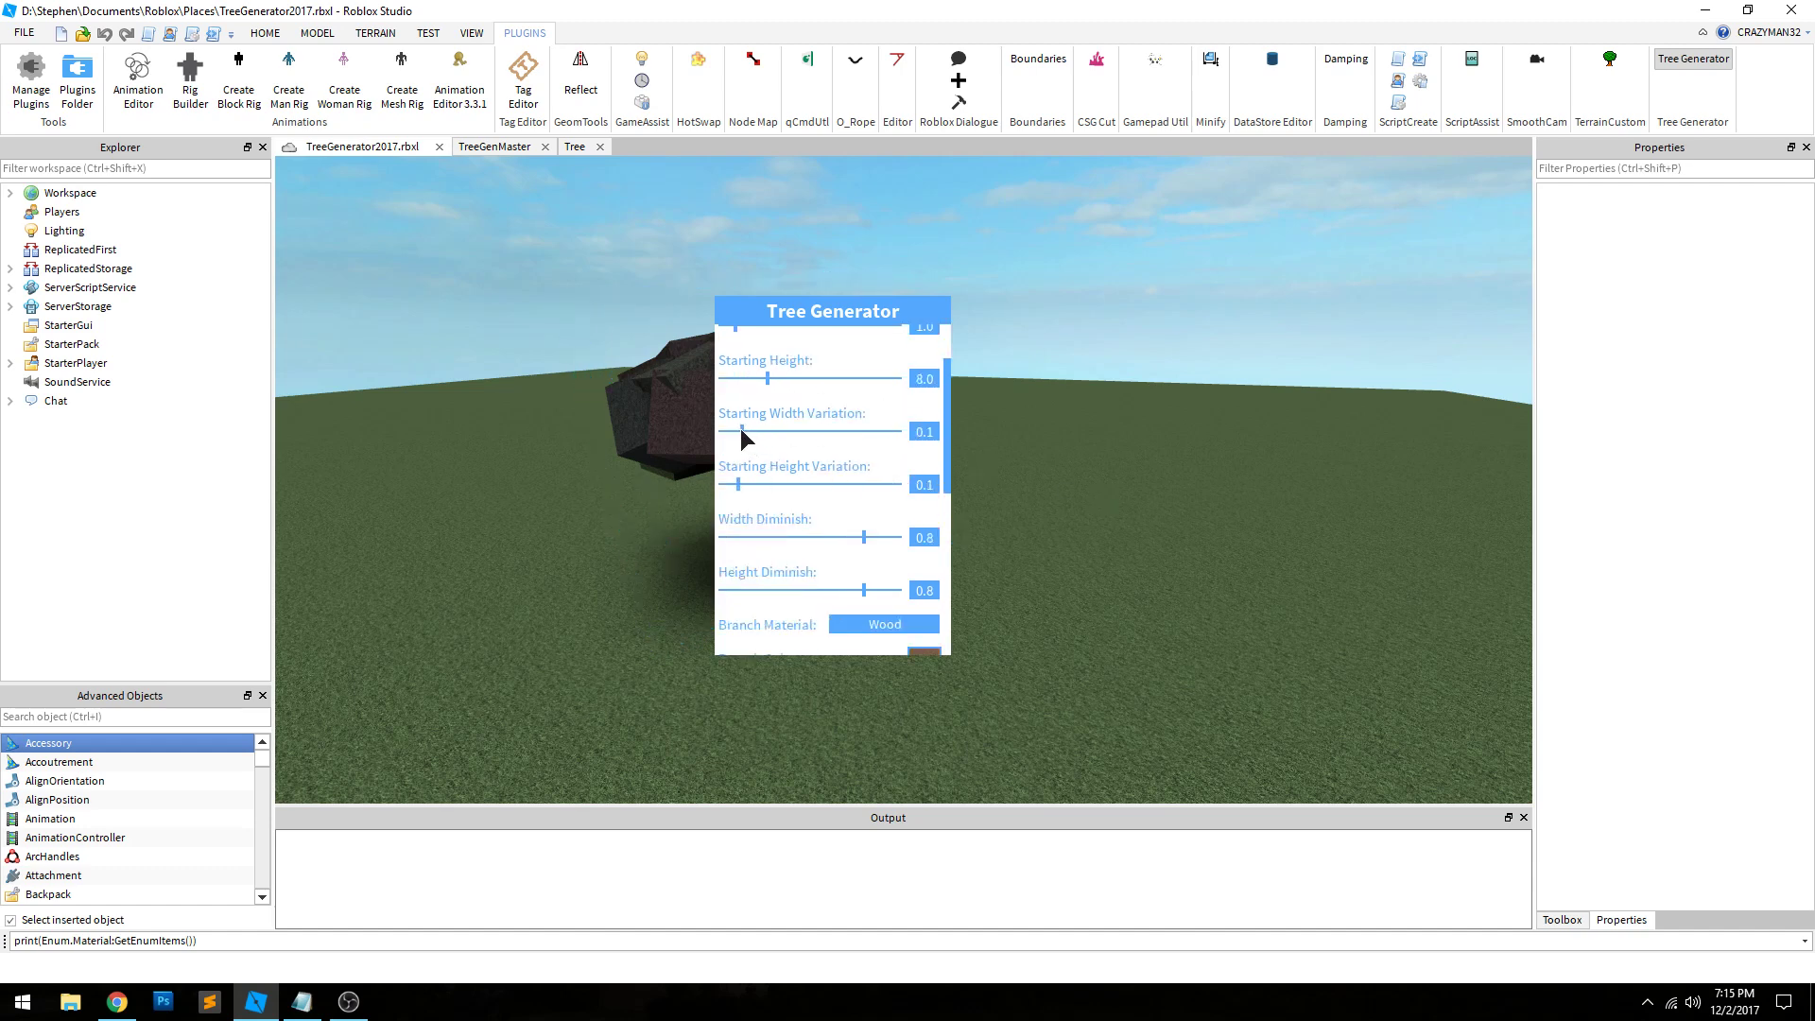
scroll(down, 3)
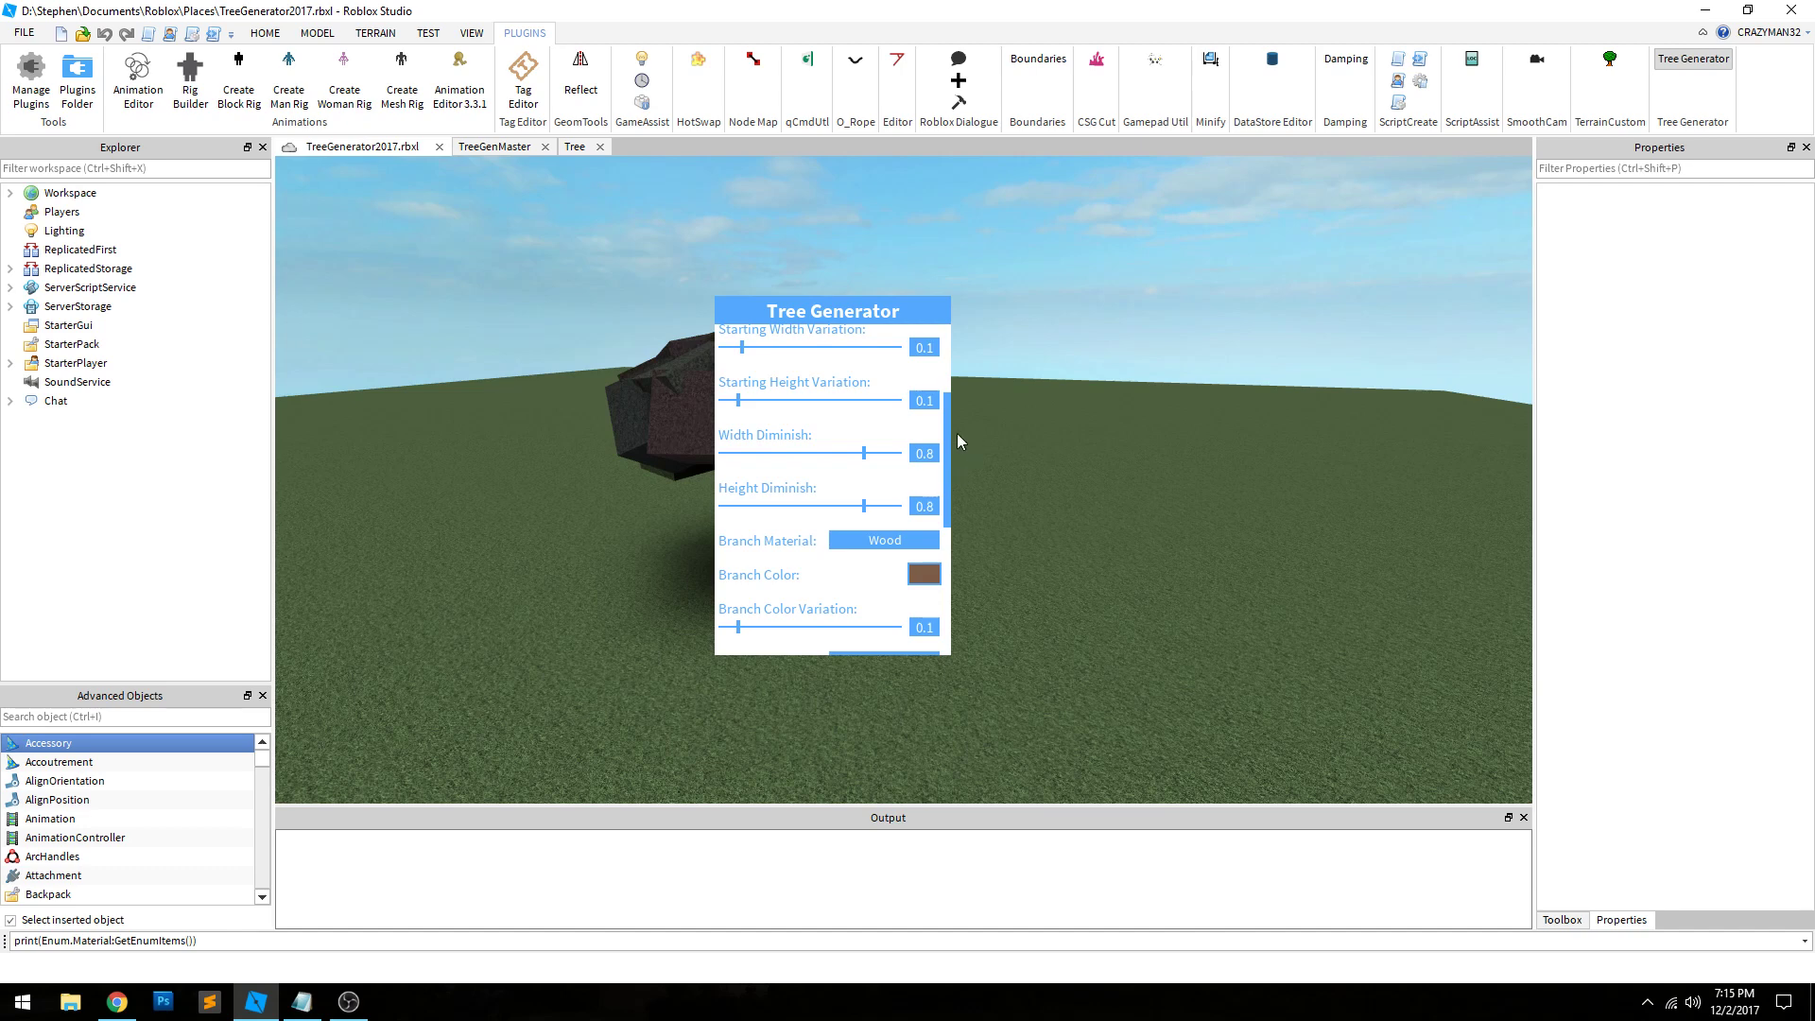
scroll(down, 3)
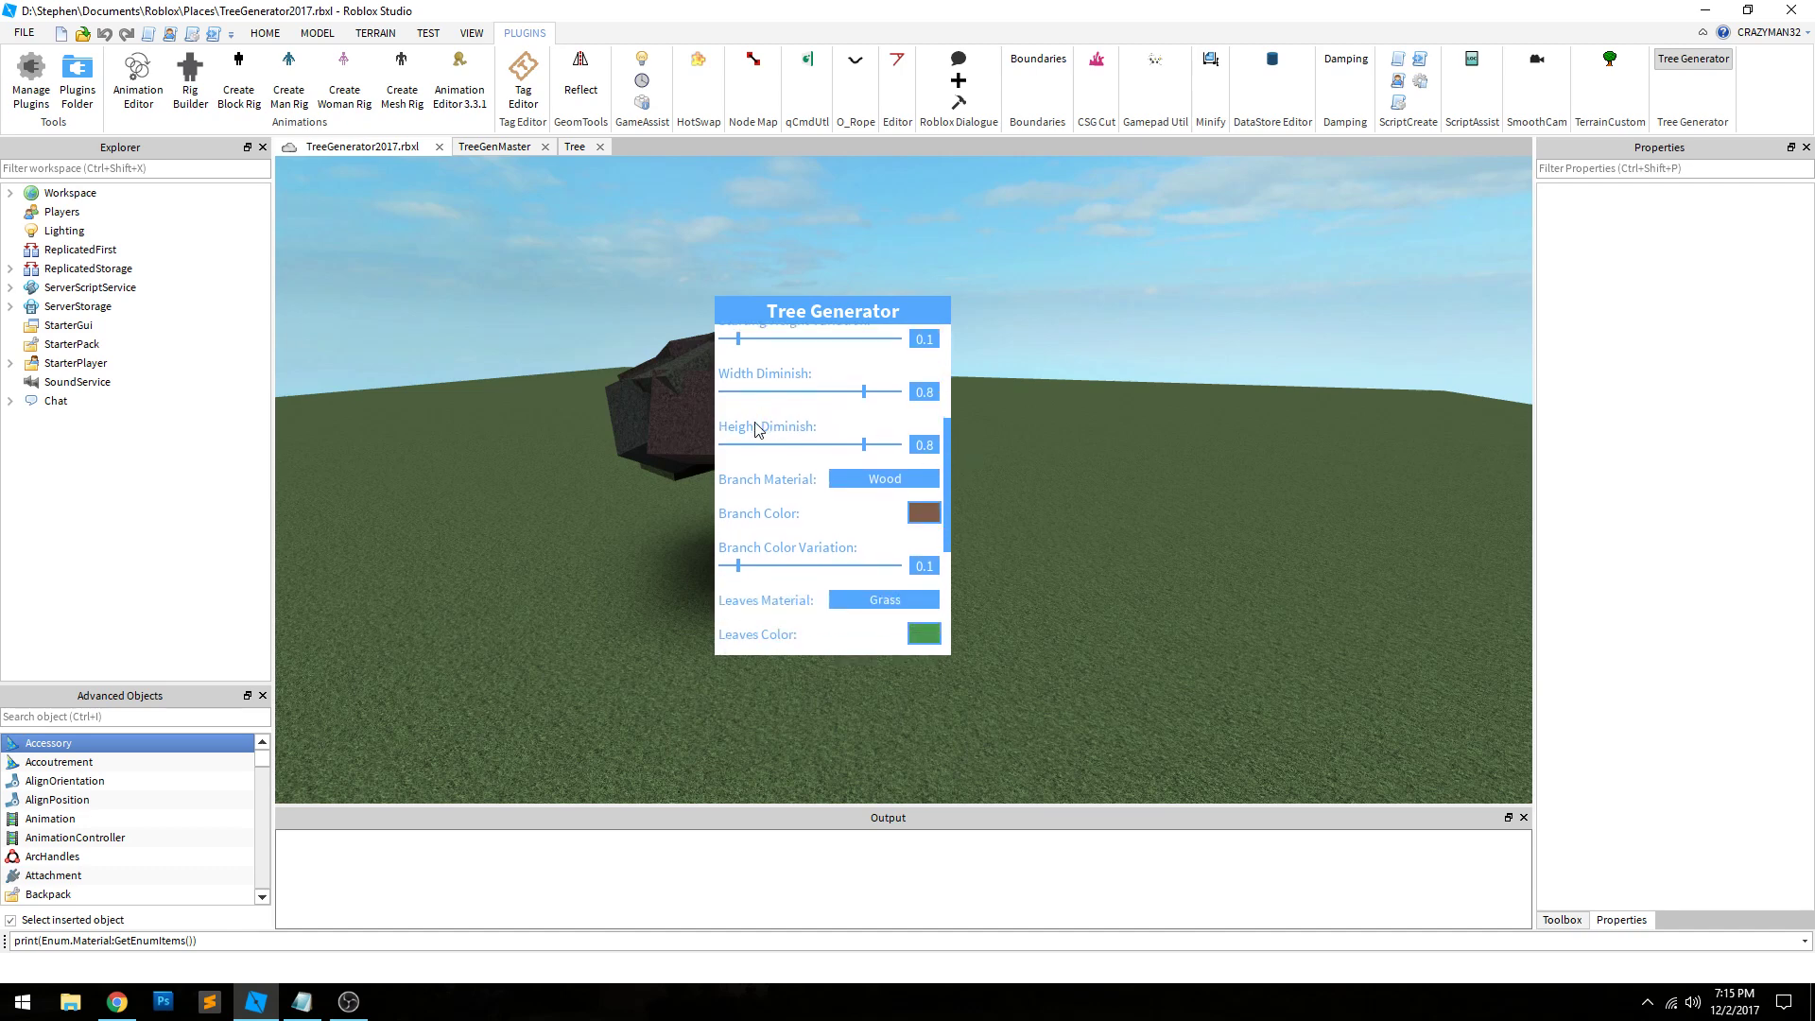
drag(945, 422, 1167, 516)
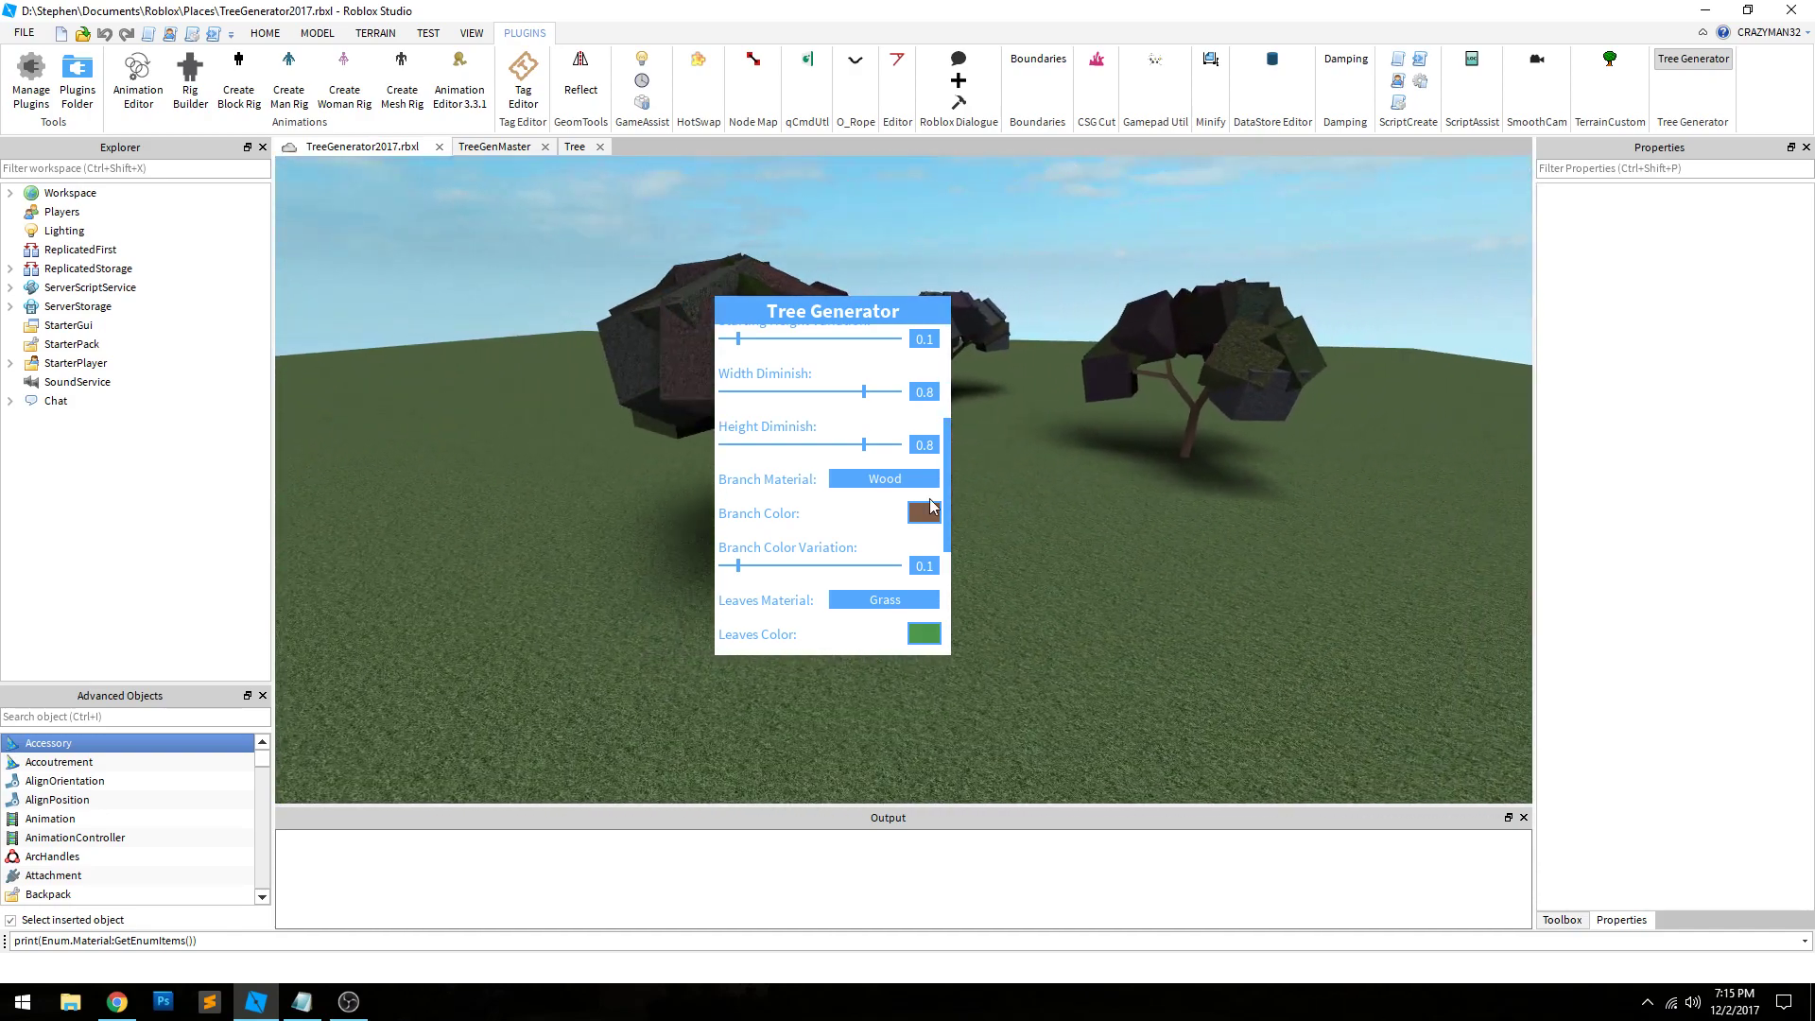
Step: Review the Branch Material choices and keep Wood as the branch material
scroll(down, 3)
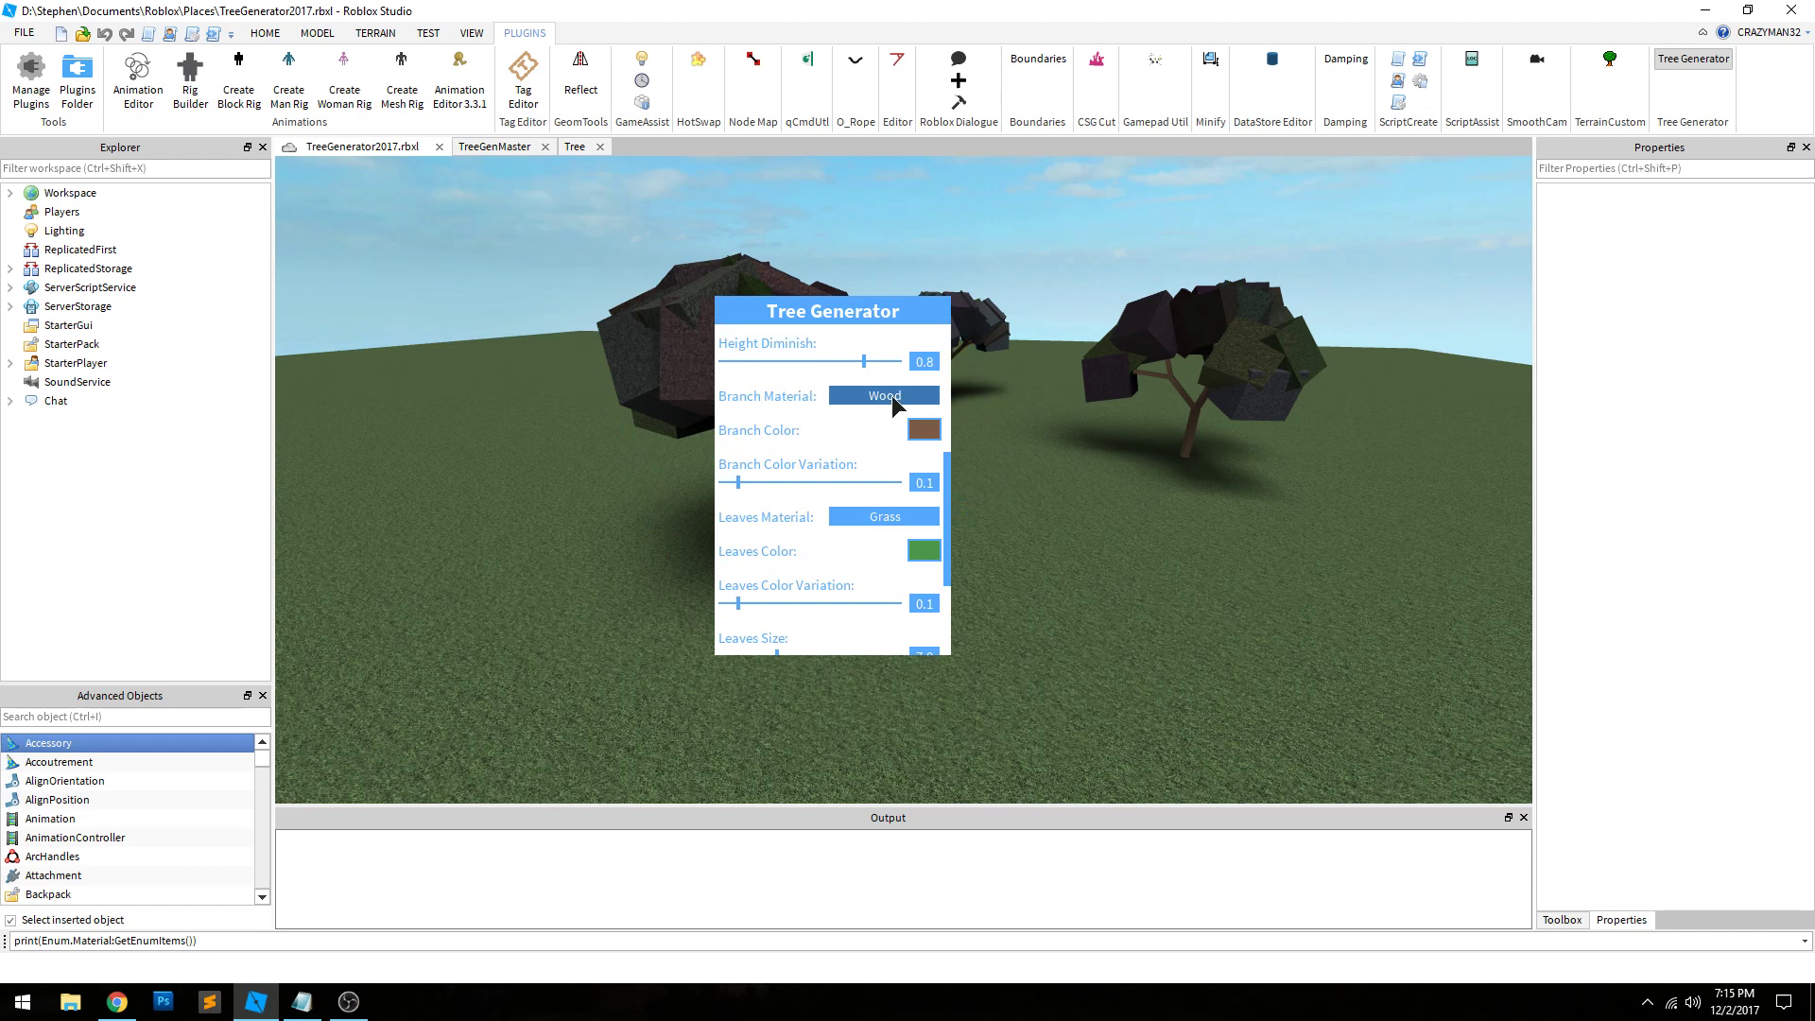
click(883, 395)
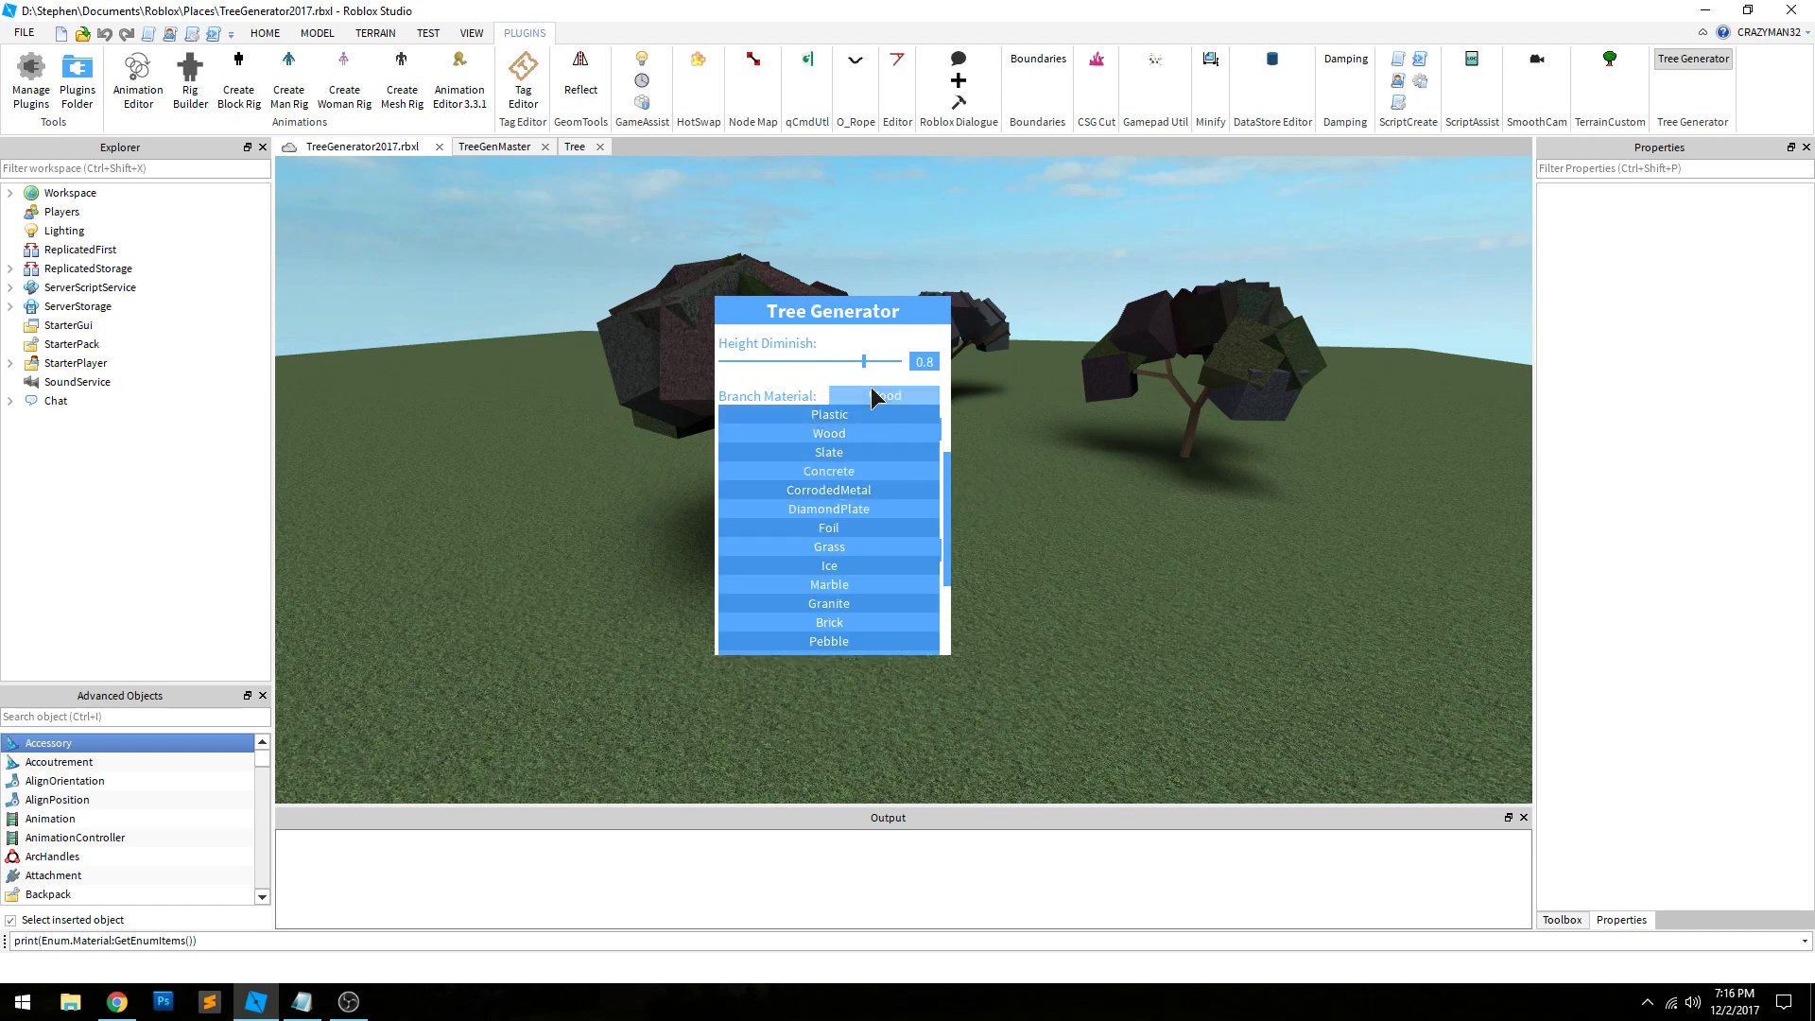
click(828, 431)
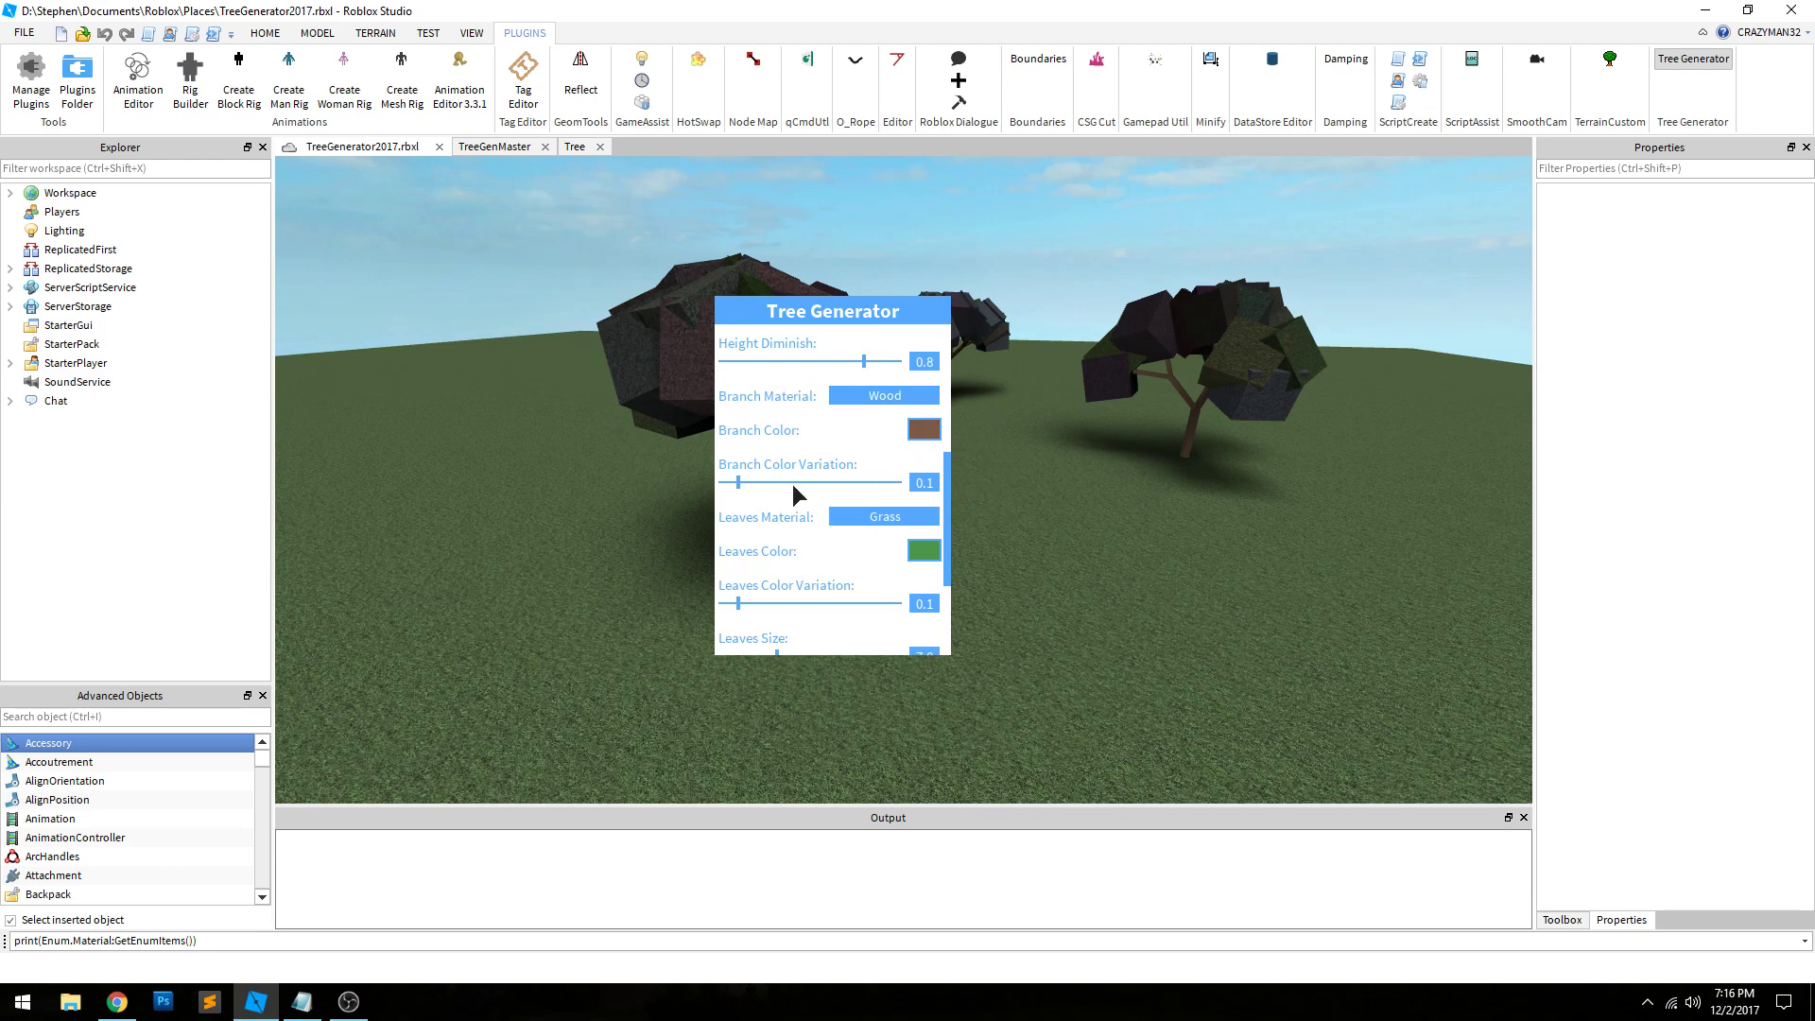
mouse_move(841, 498)
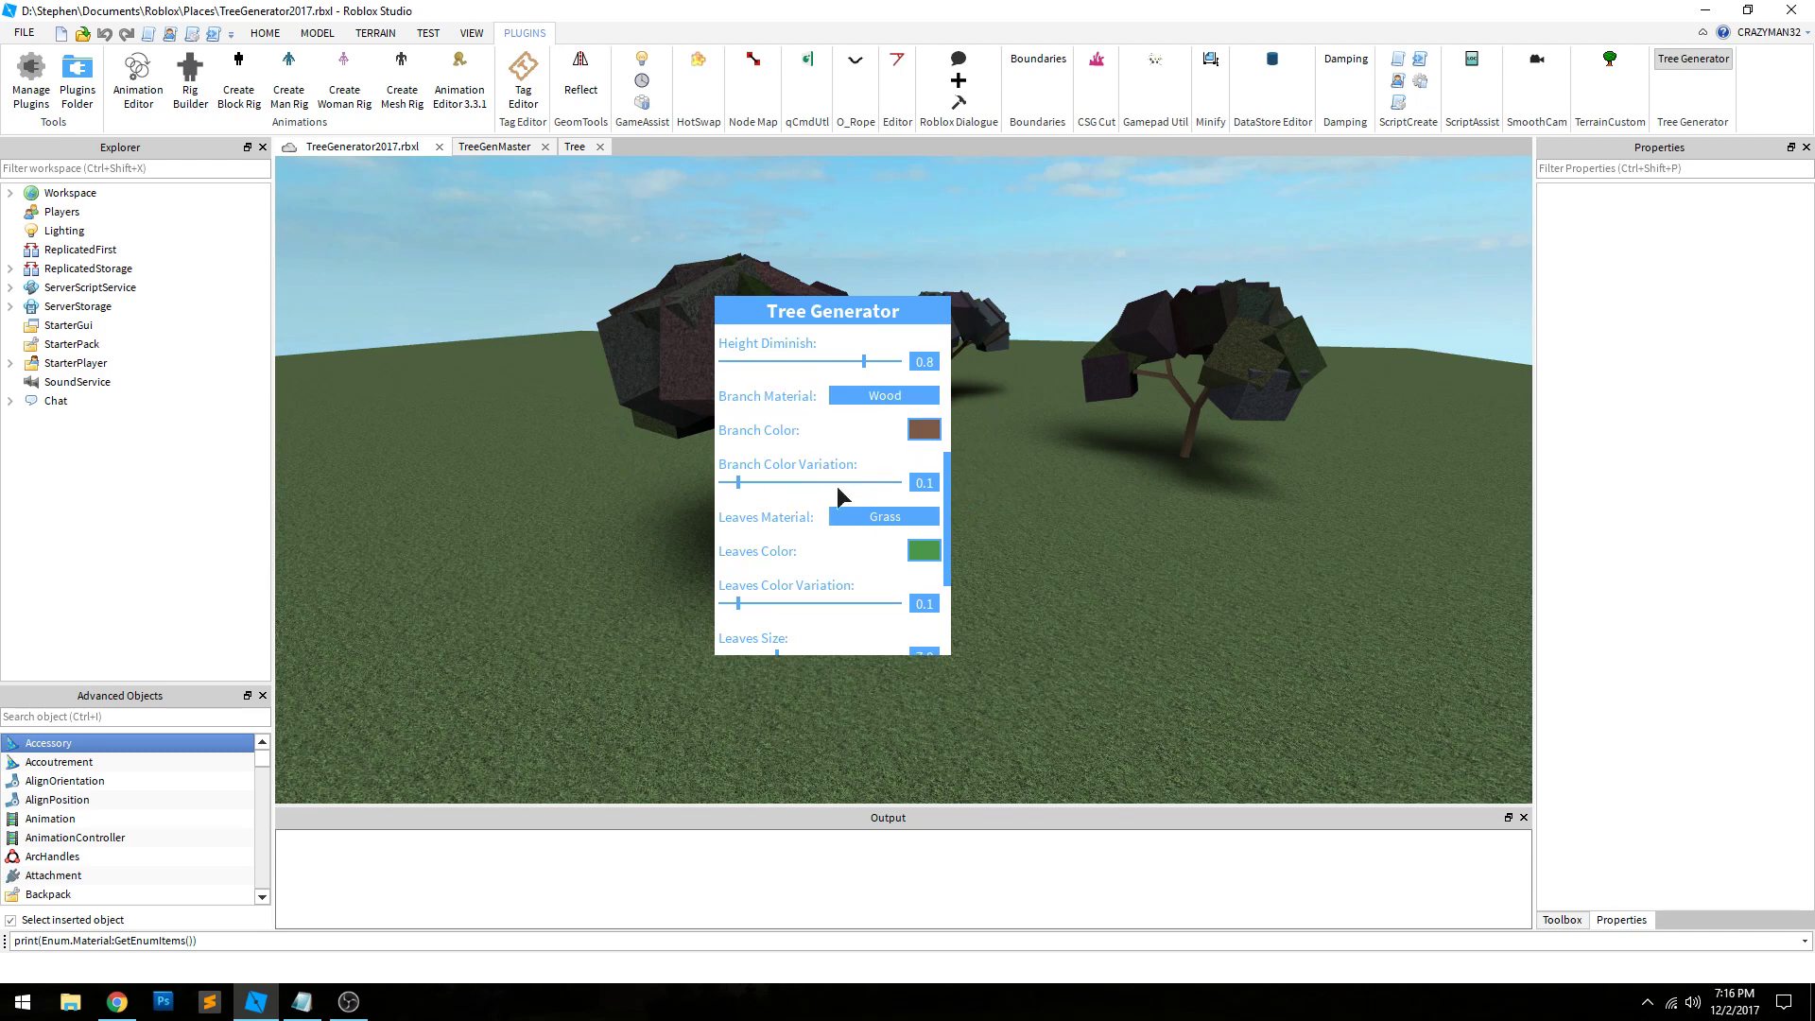
mouse_move(872, 469)
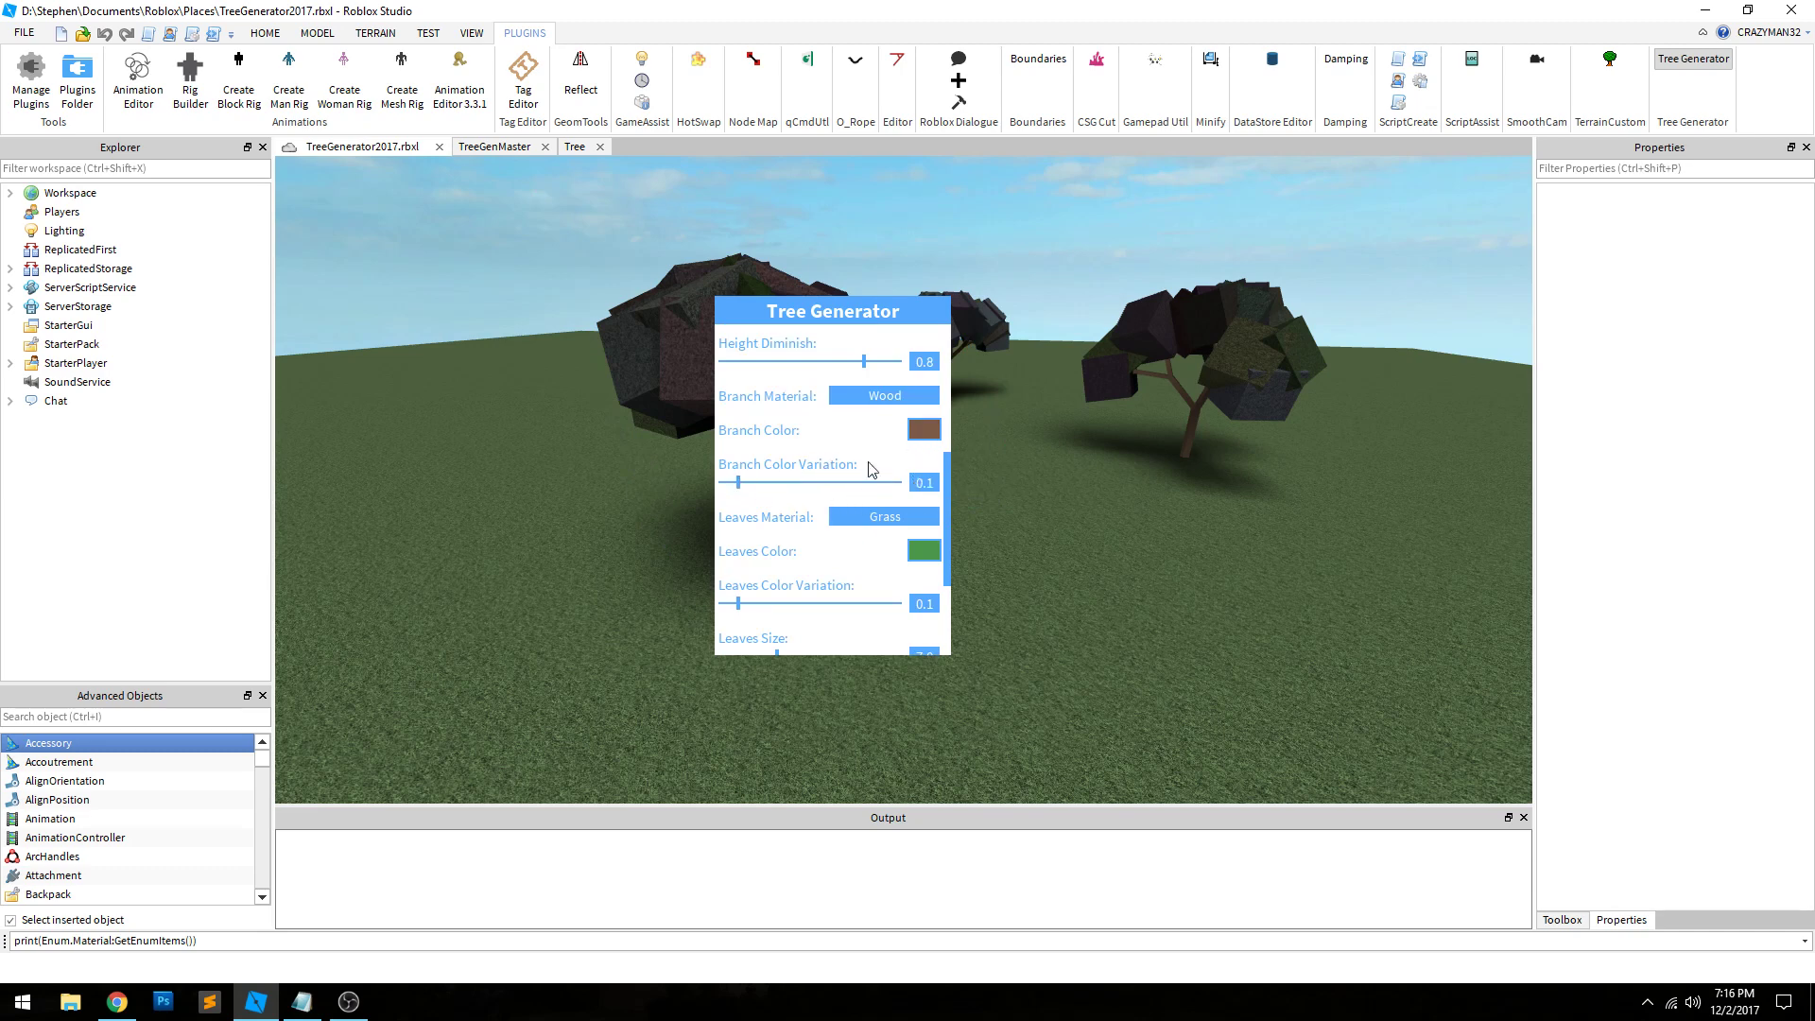
mouse_move(955, 441)
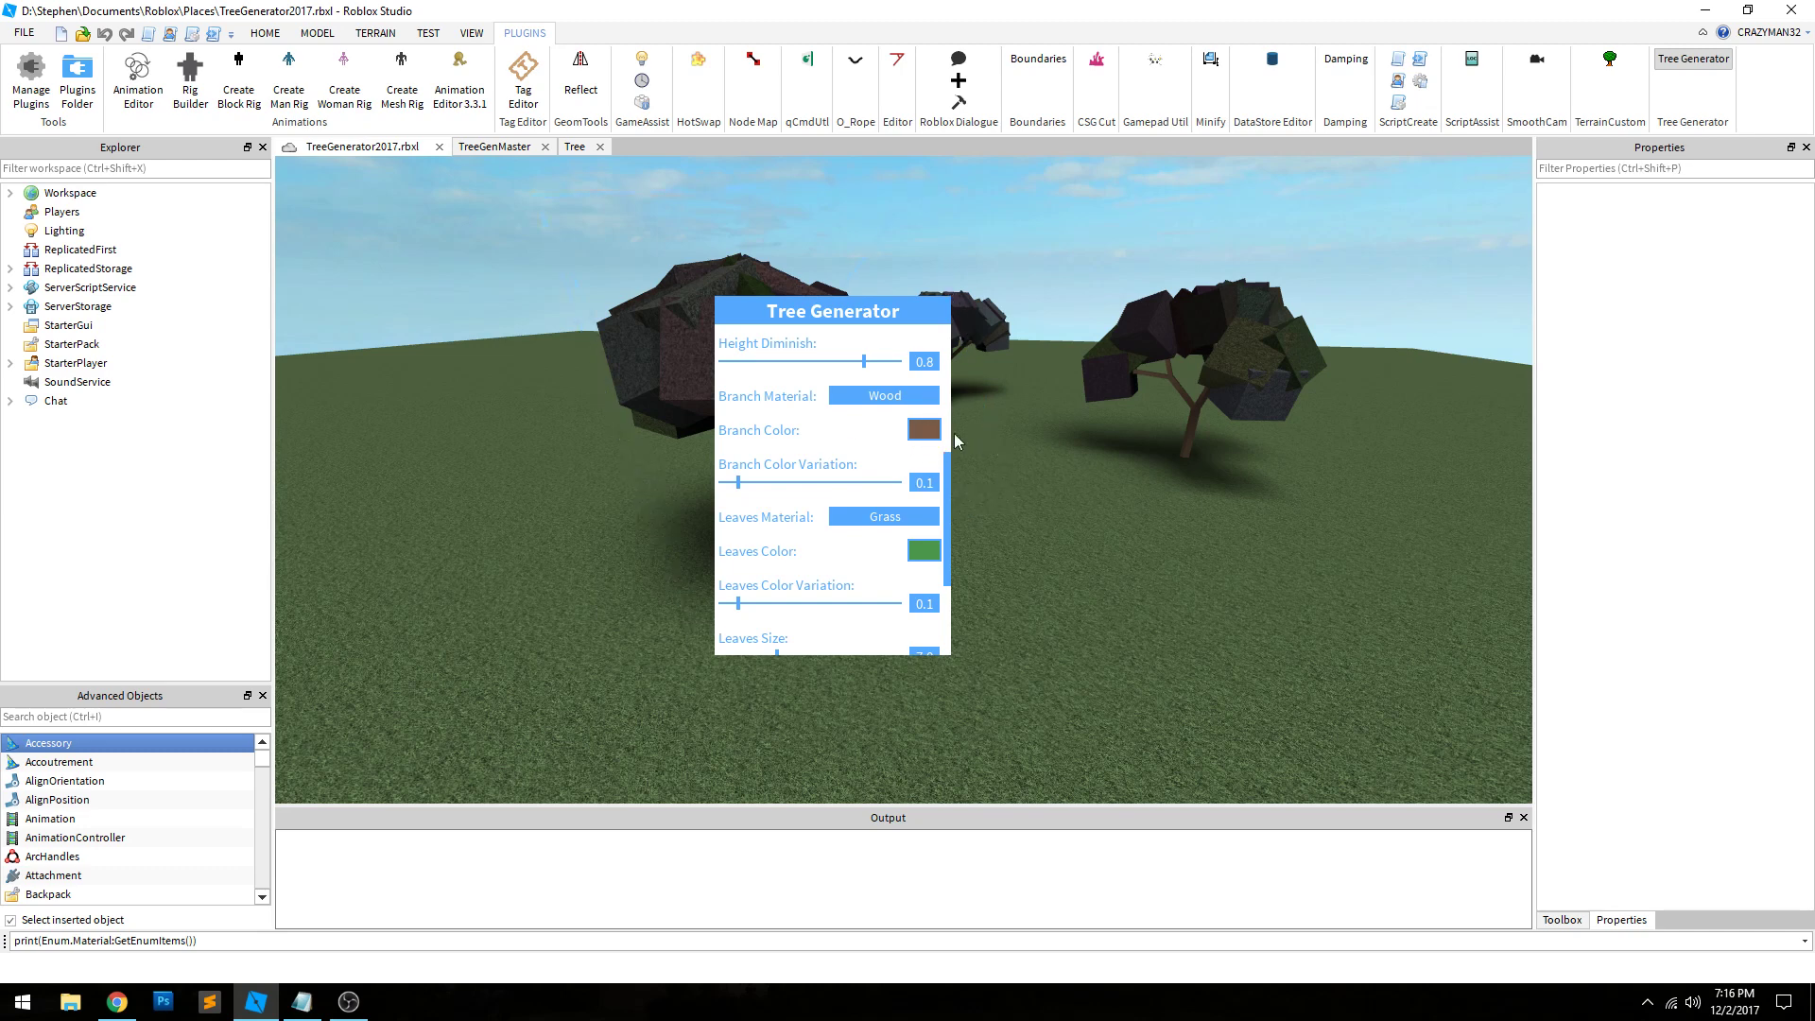
mouse_move(1089, 495)
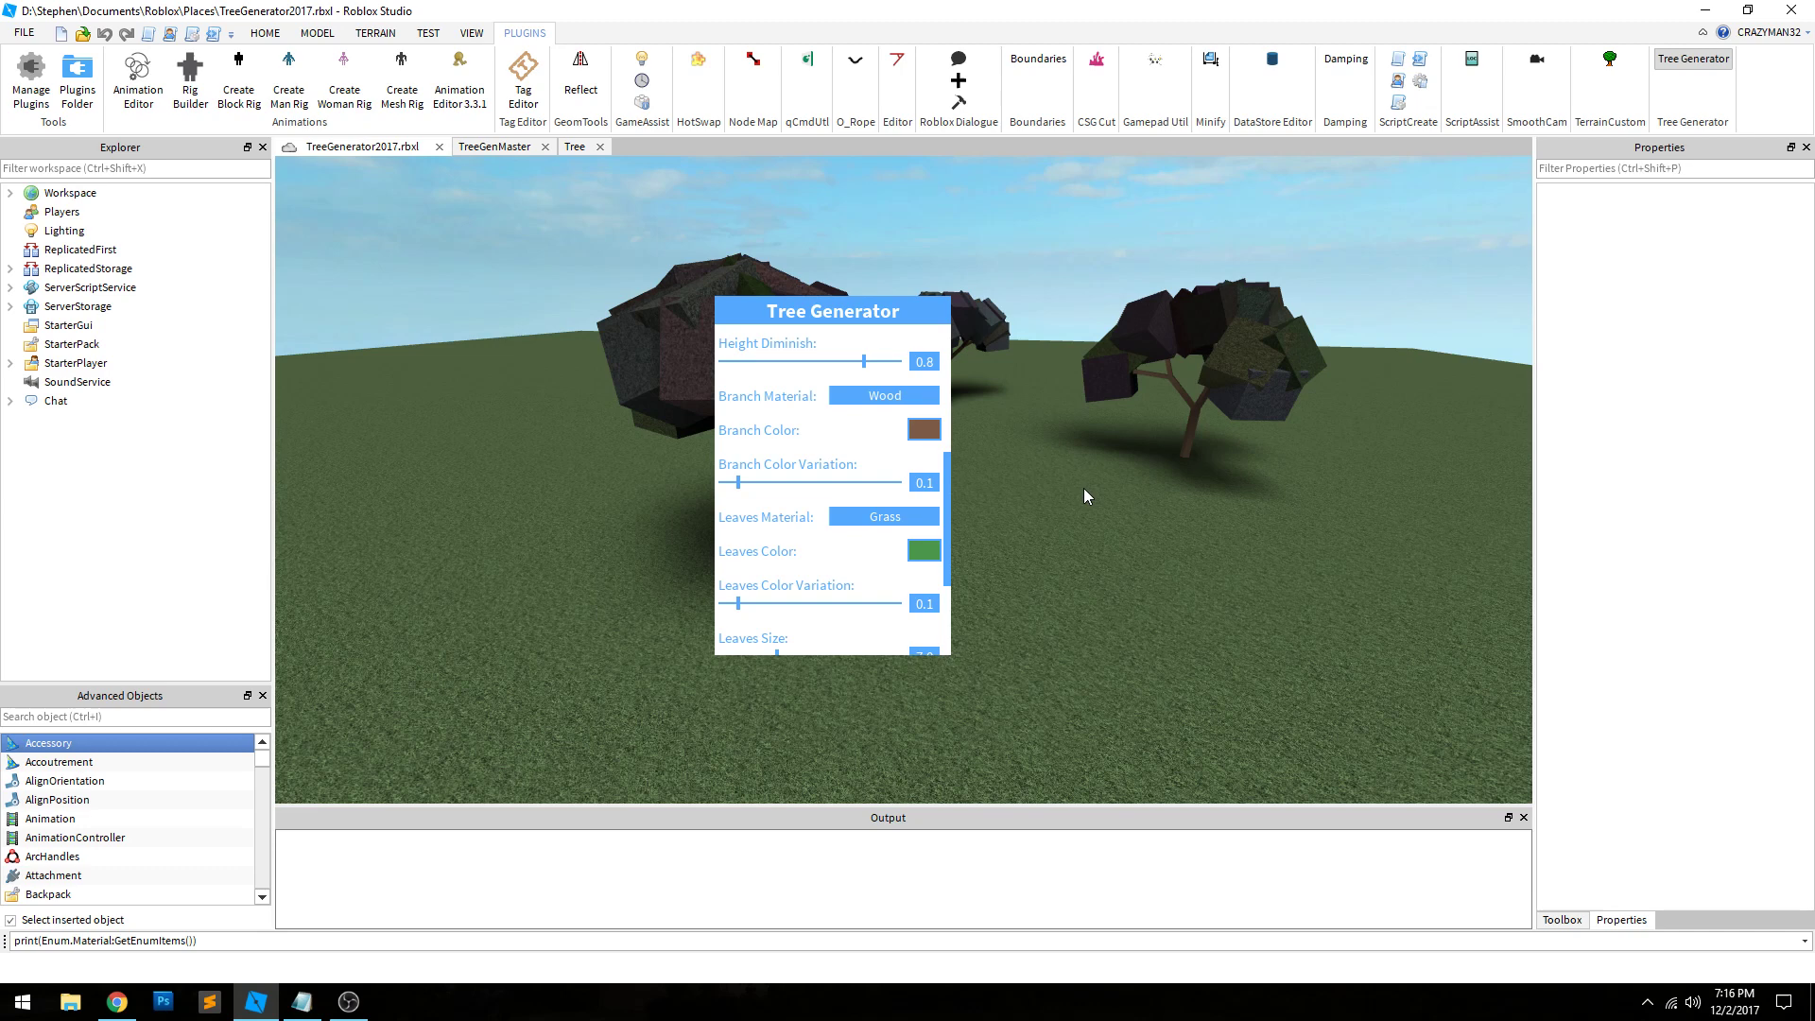
mouse_move(919, 454)
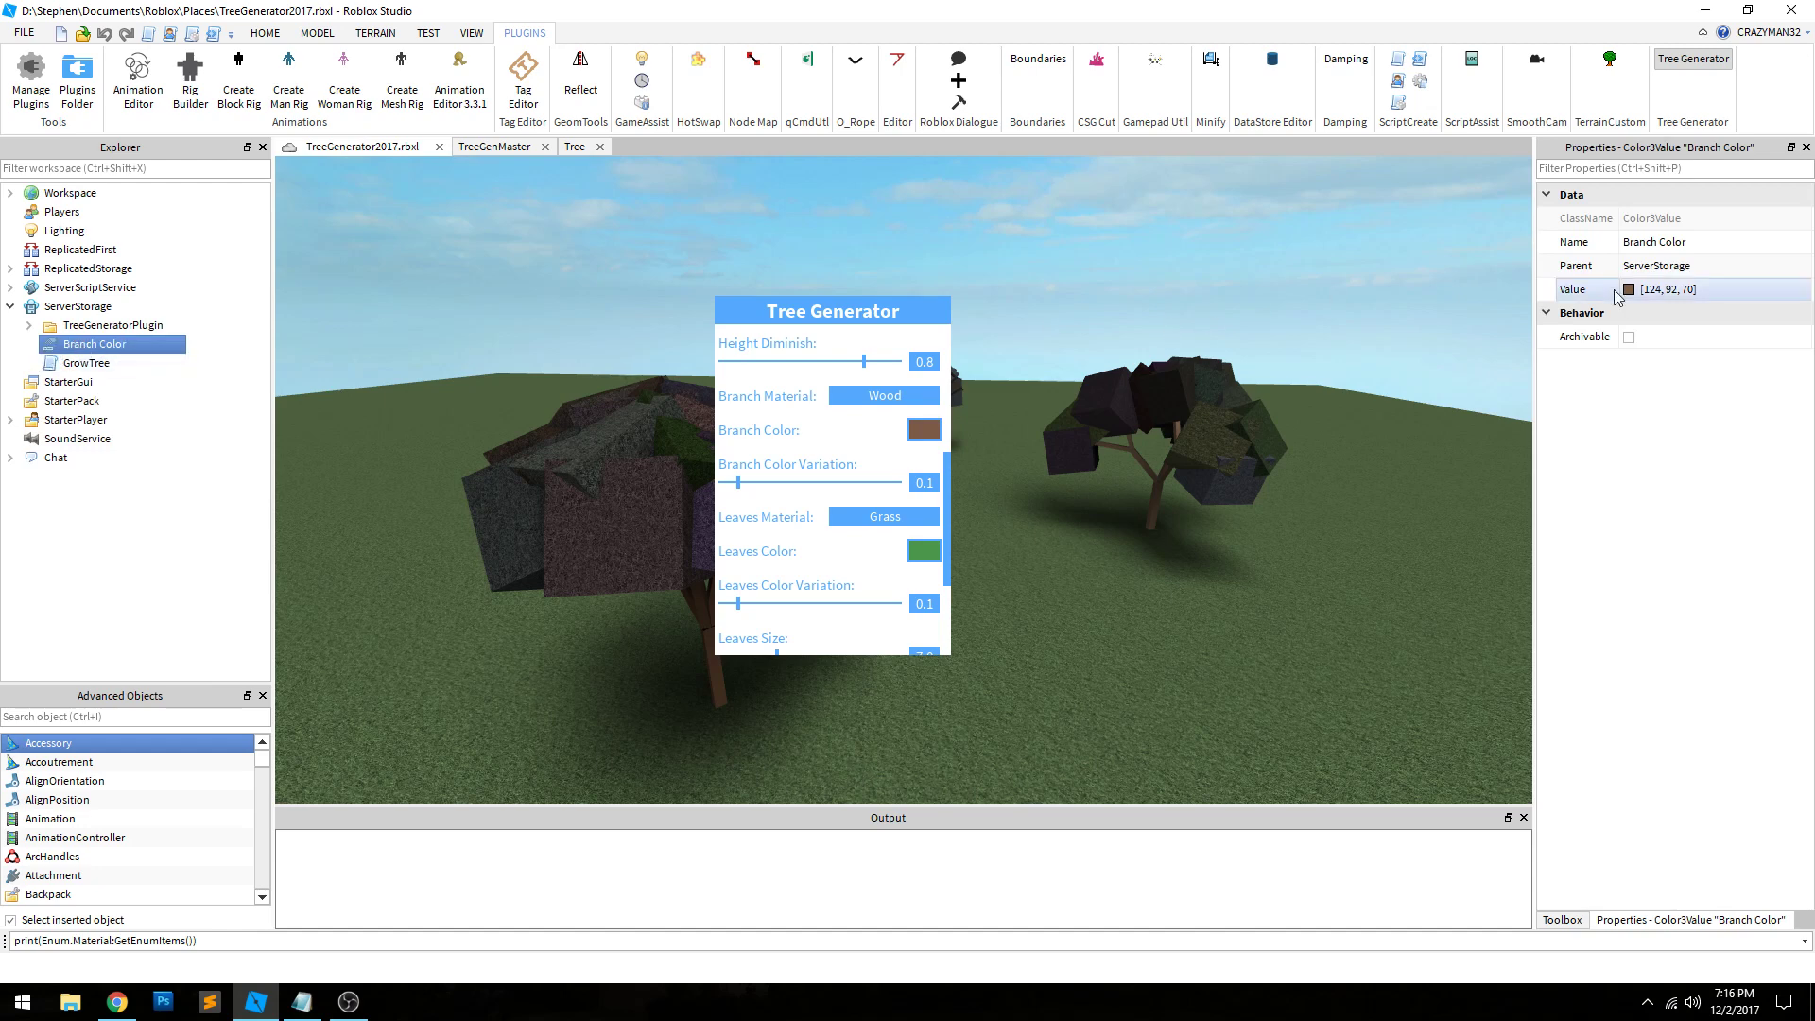
Step: Set the Branch Color value to a greyish pink via the Select Color dialog and confirm it
click(1628, 288)
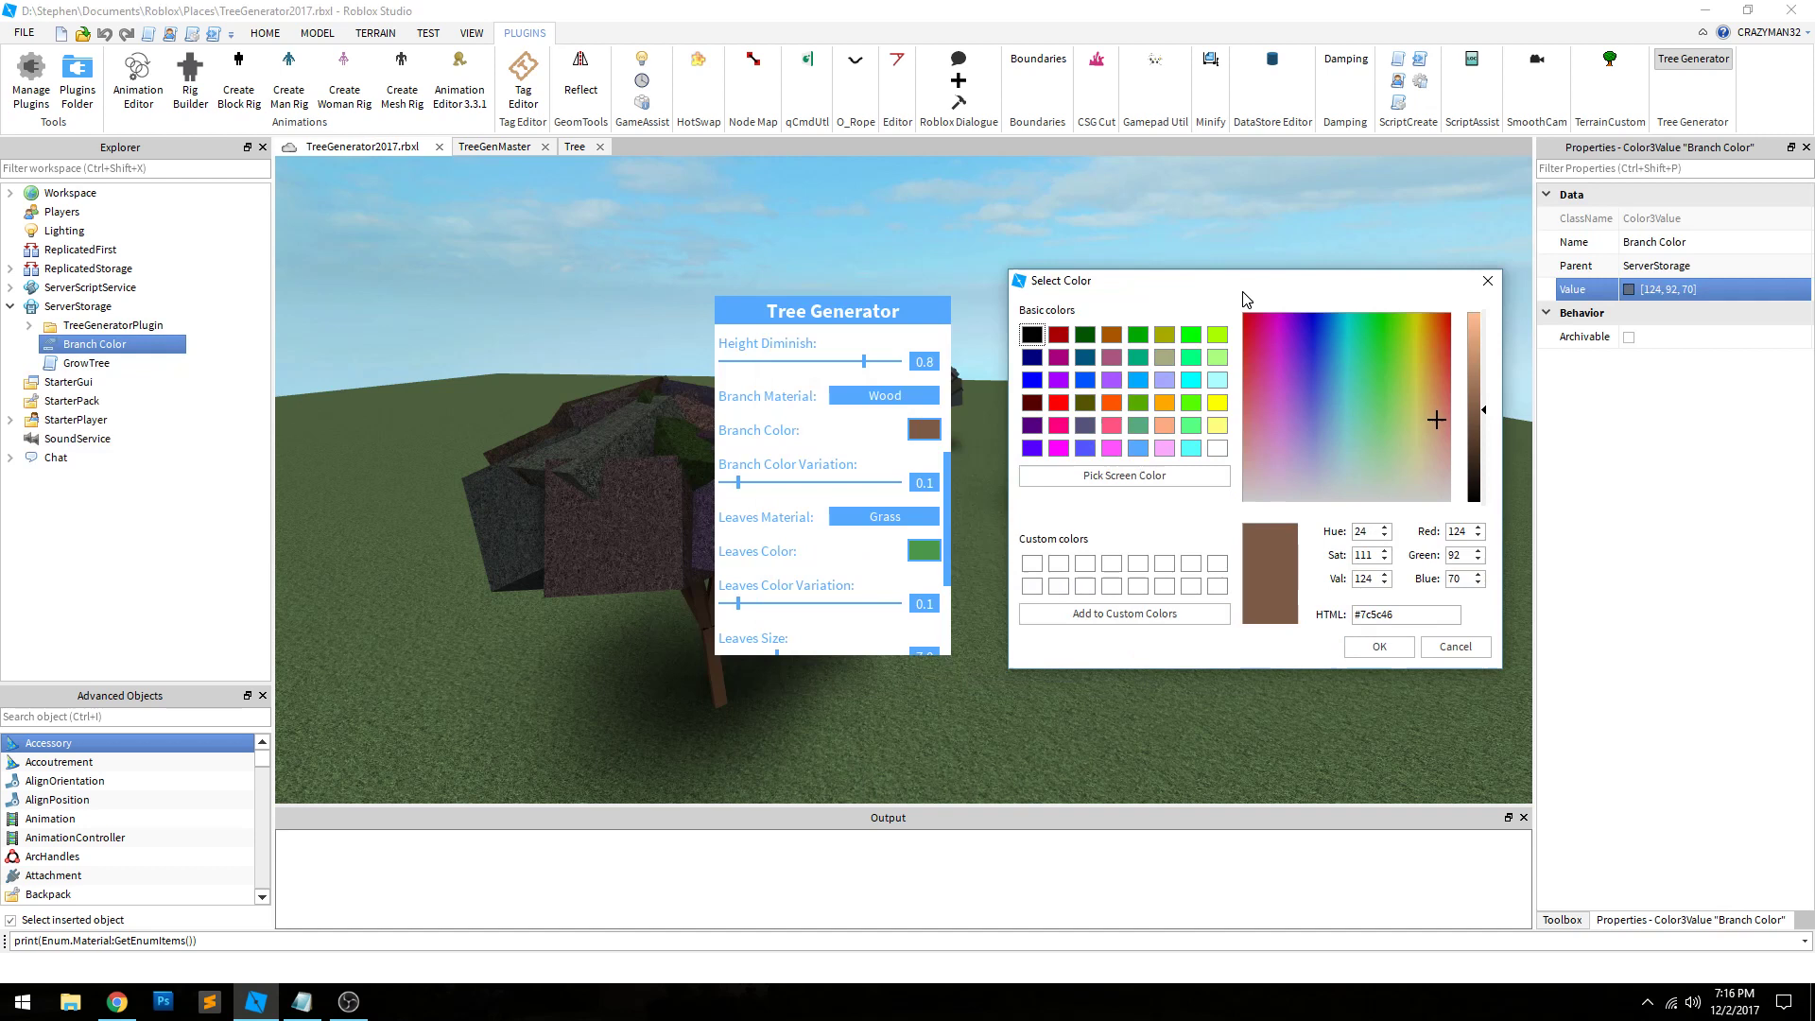
click(1407, 469)
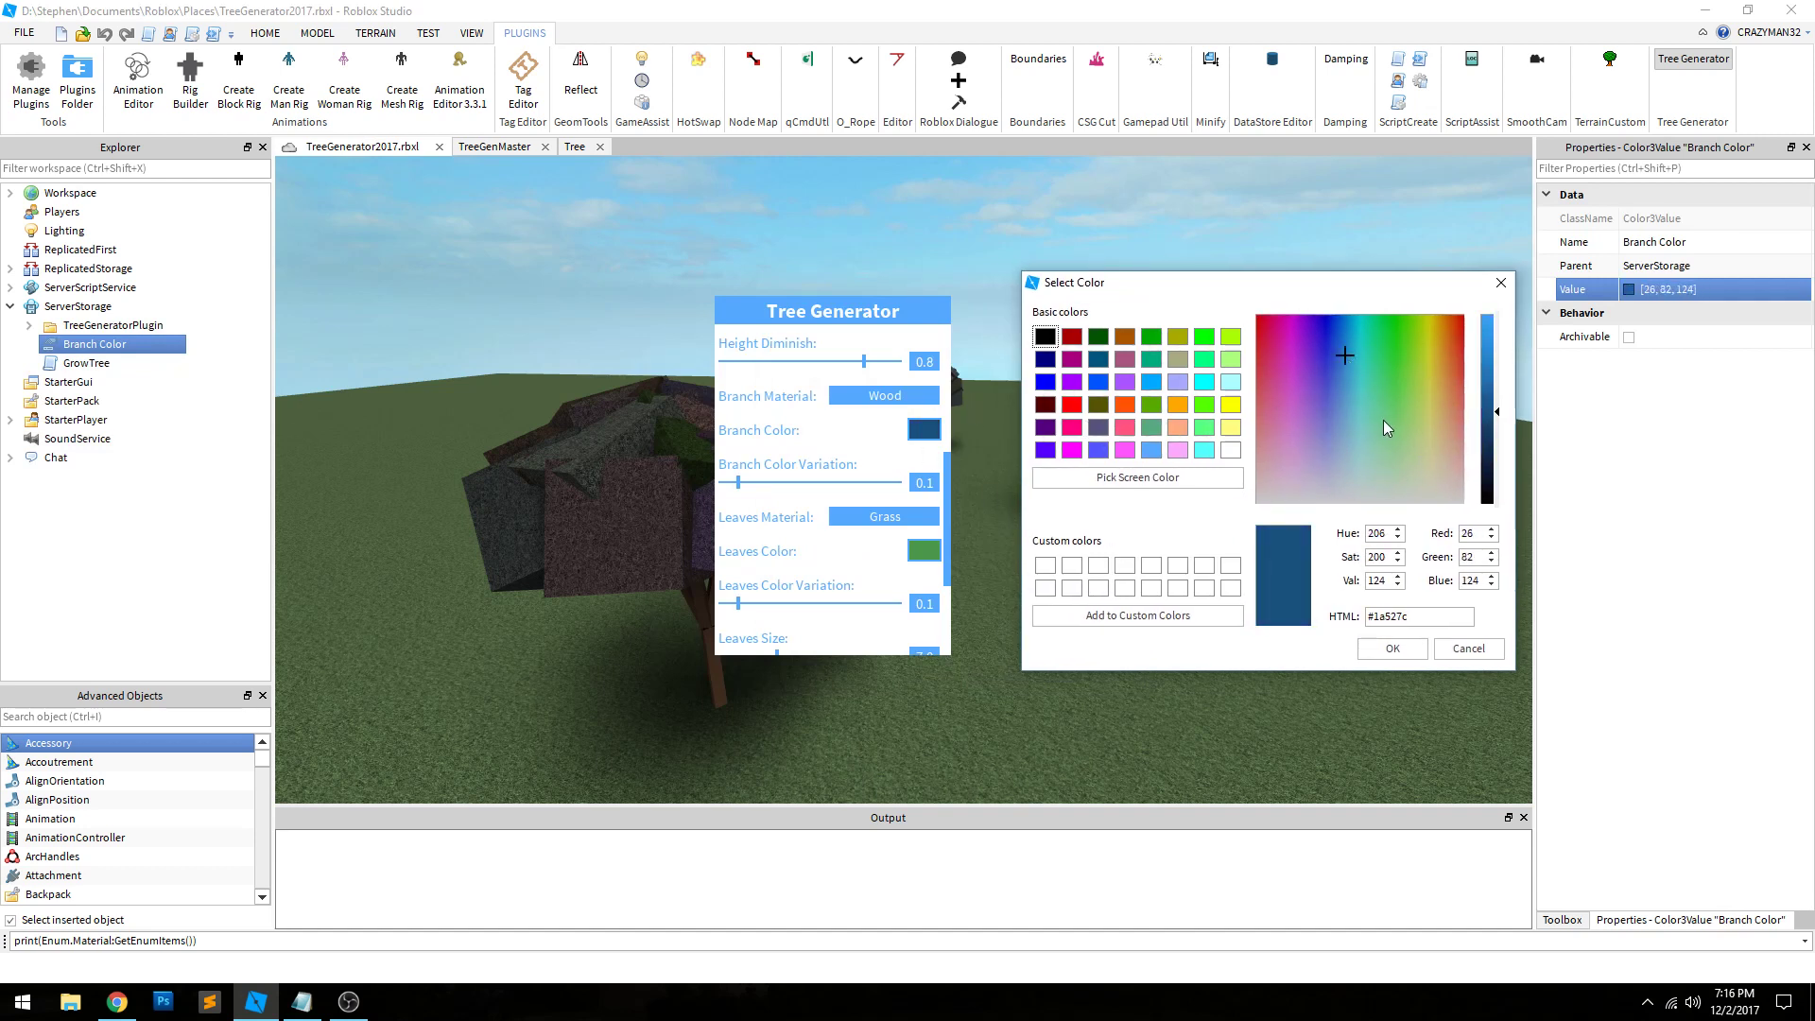
click(1244, 469)
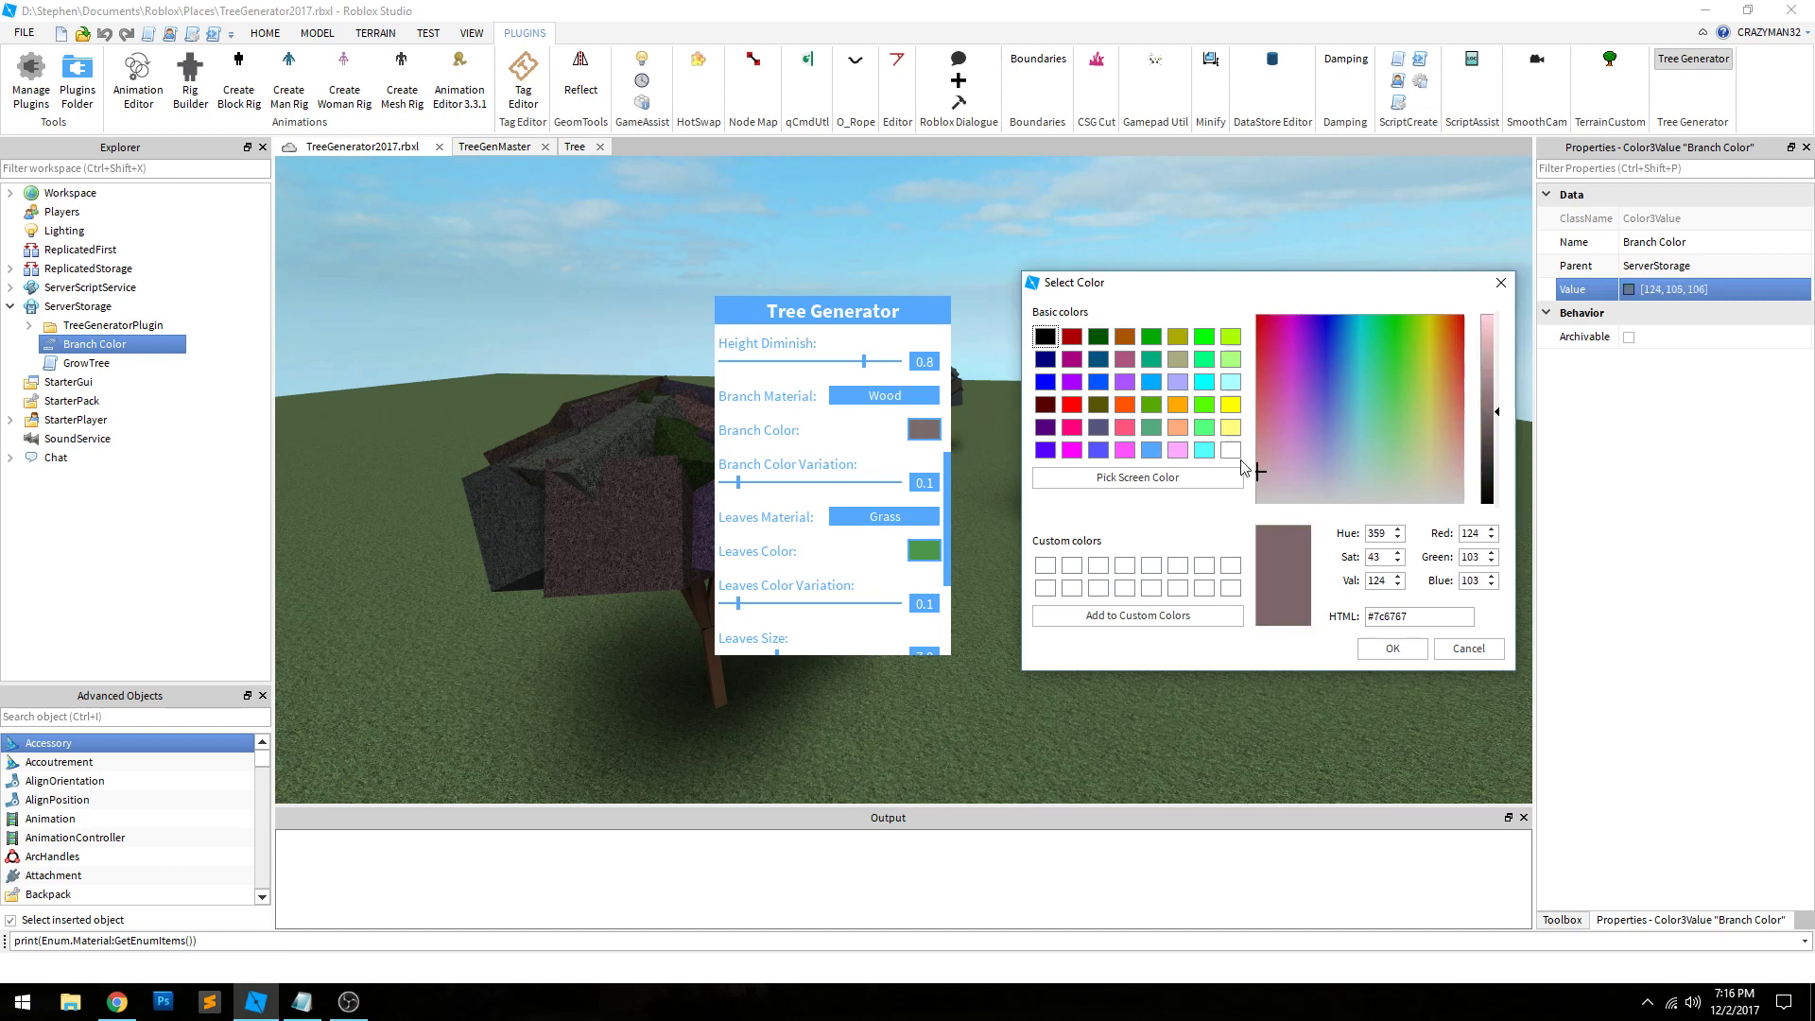
click(1391, 648)
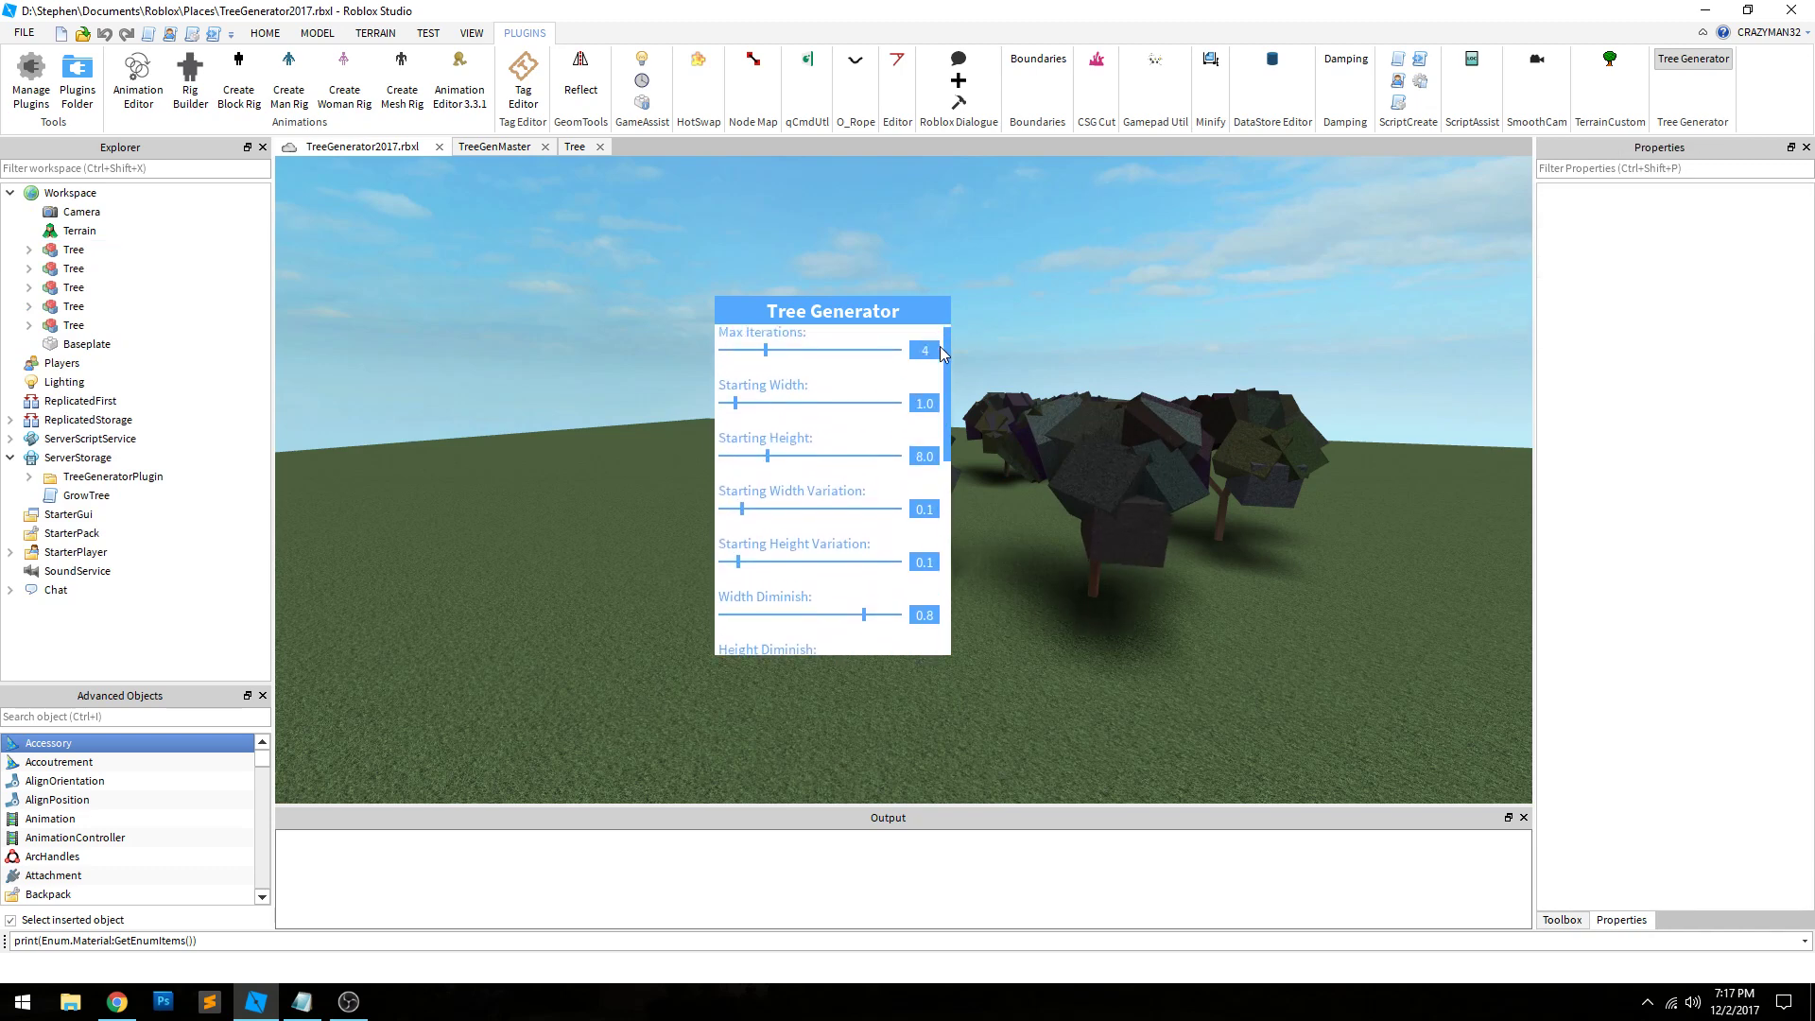
Step: Grow another tree, switch off Grow Animation and enable Rounded Branches for new trees
scroll(down, 3)
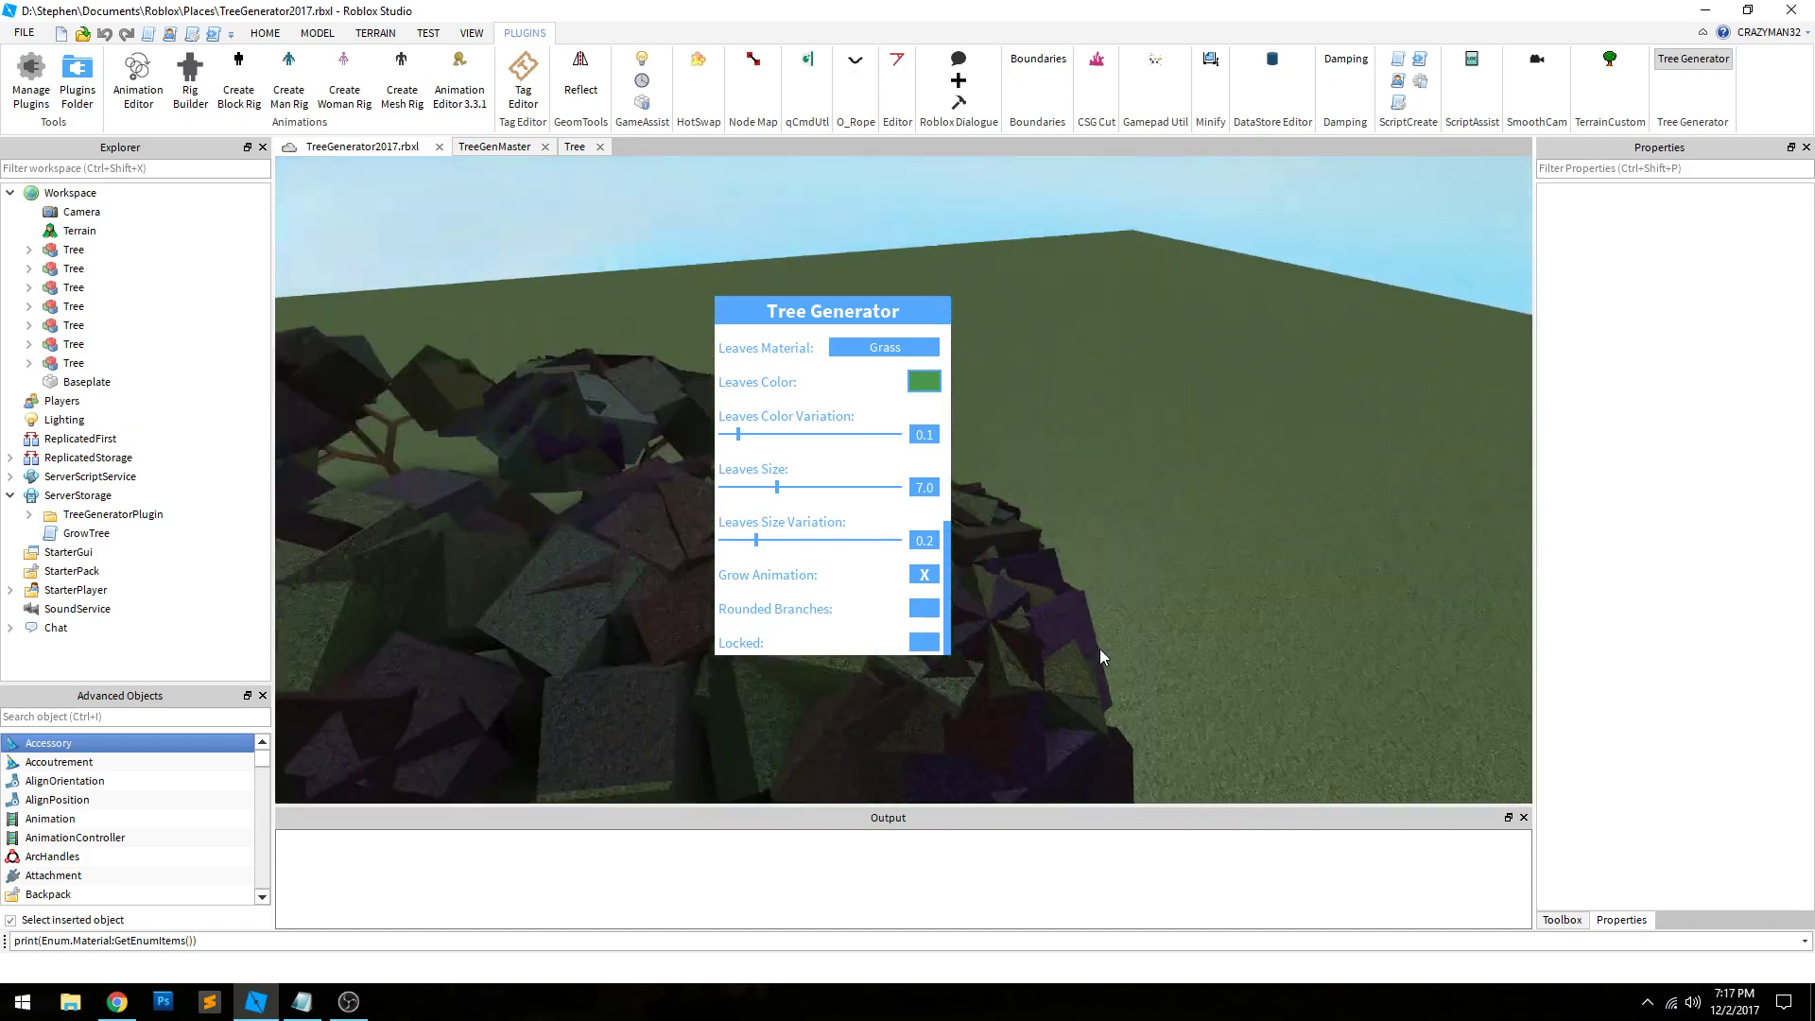
click(924, 574)
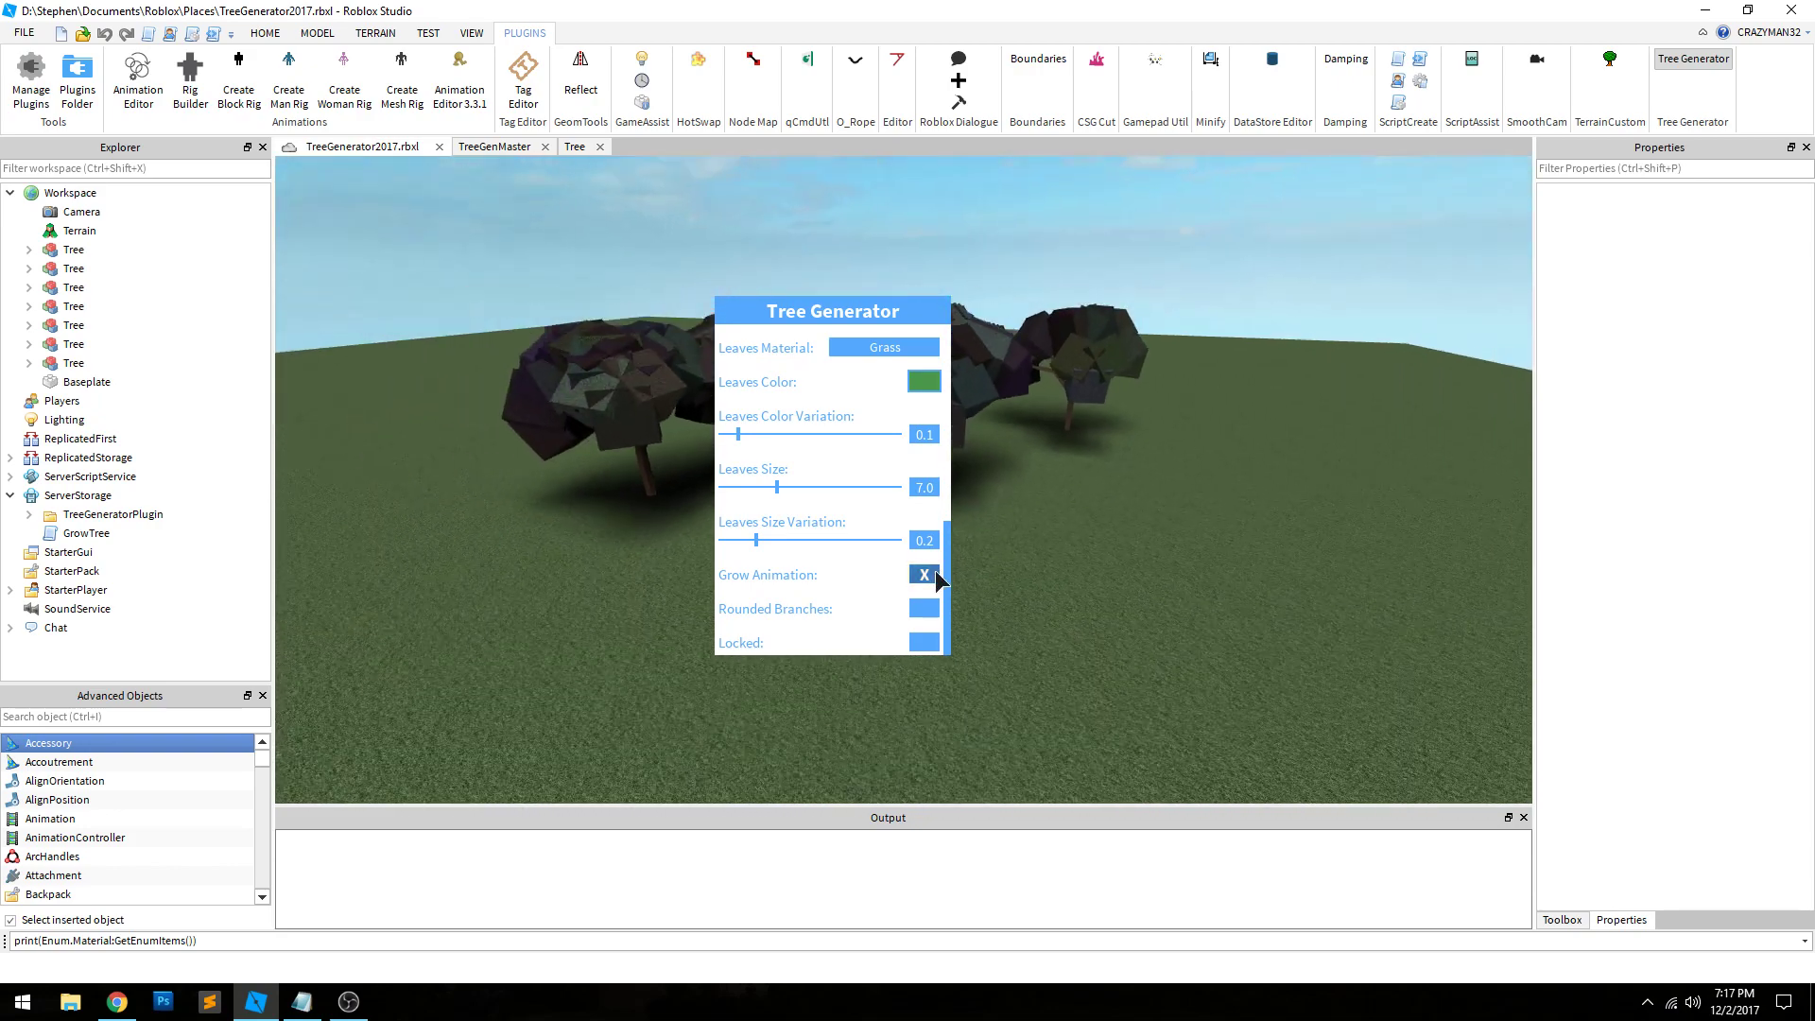
click(924, 574)
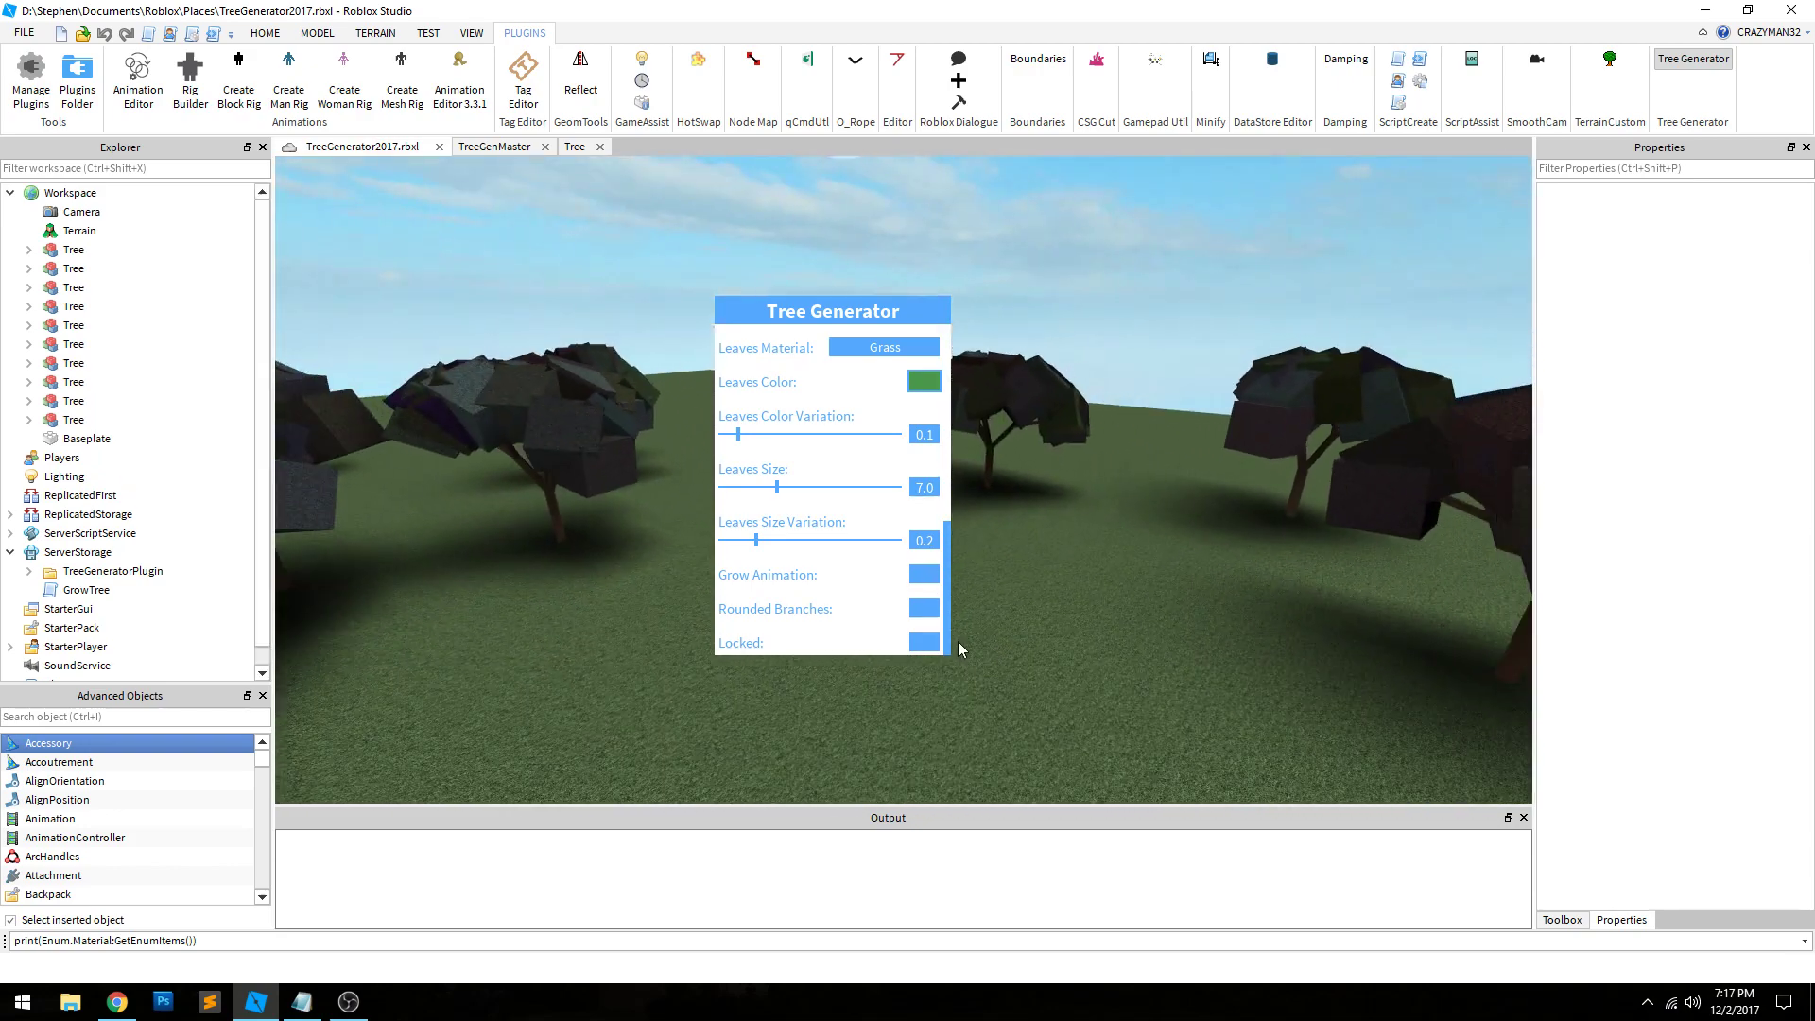
click(923, 606)
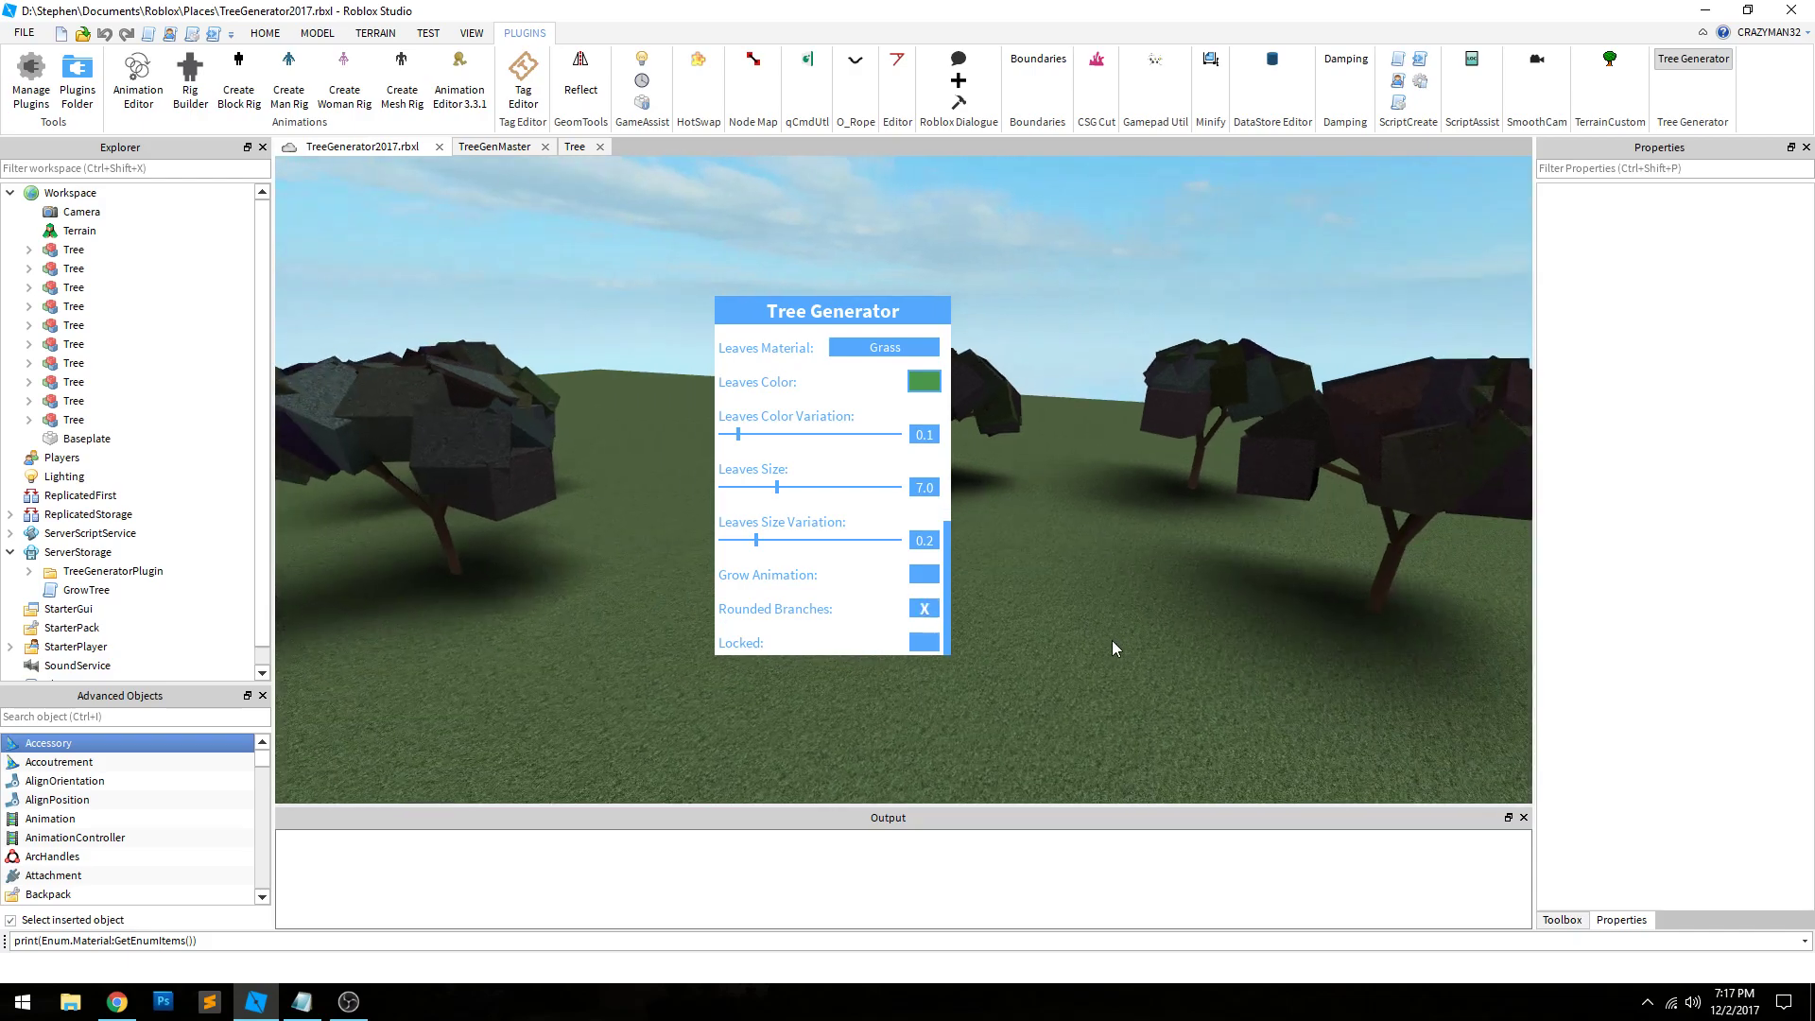